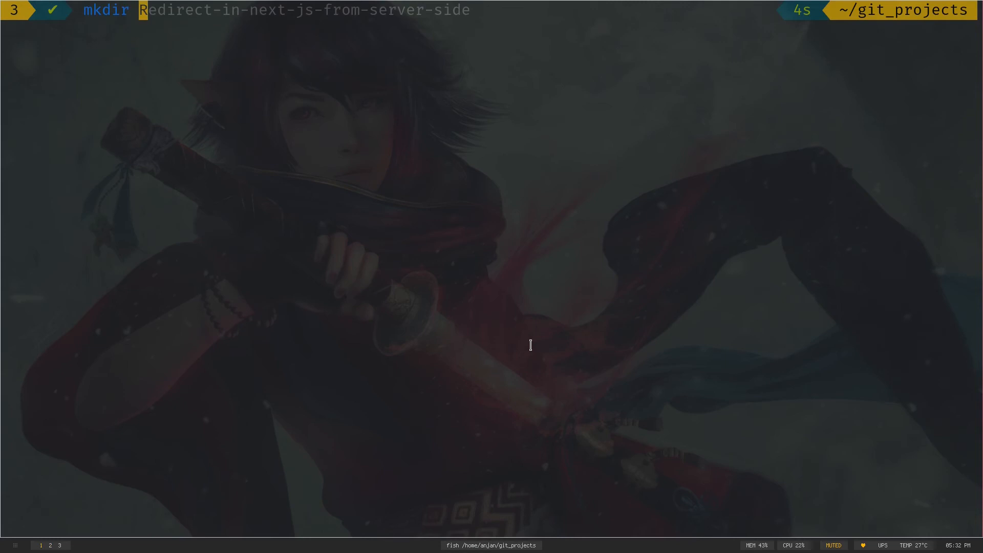
Create the nodejs-setup folder and move into it.
key(Return)
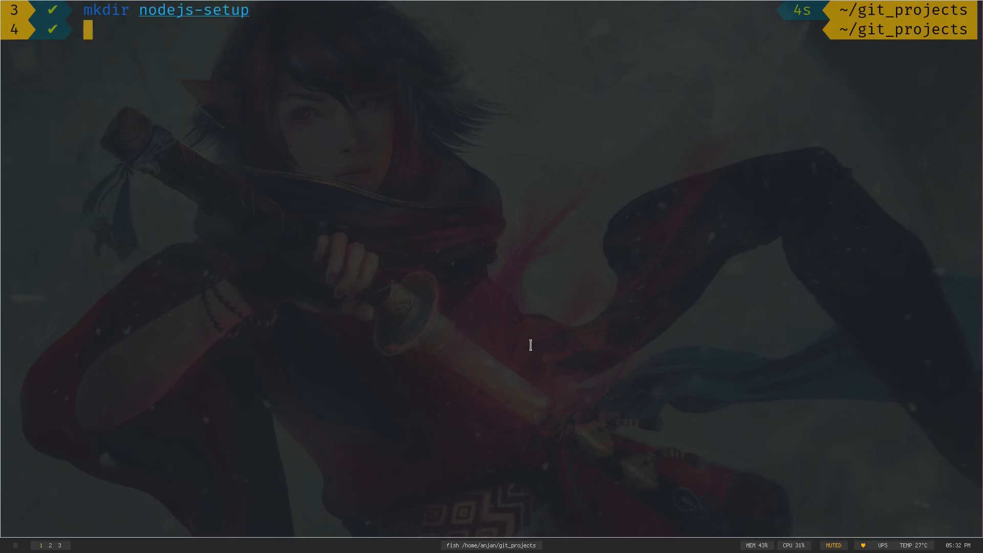
text(cd nodejs-setup/)
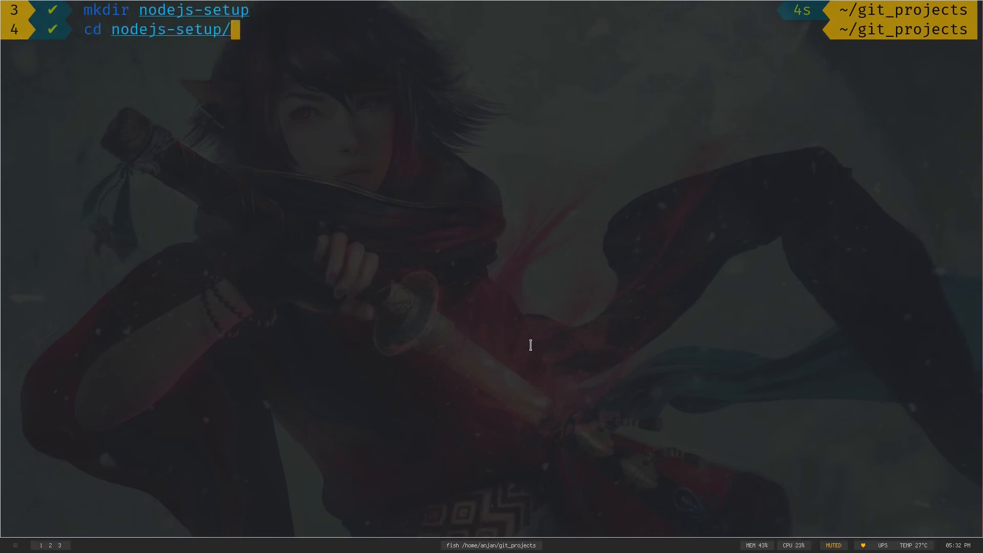
key(Return)
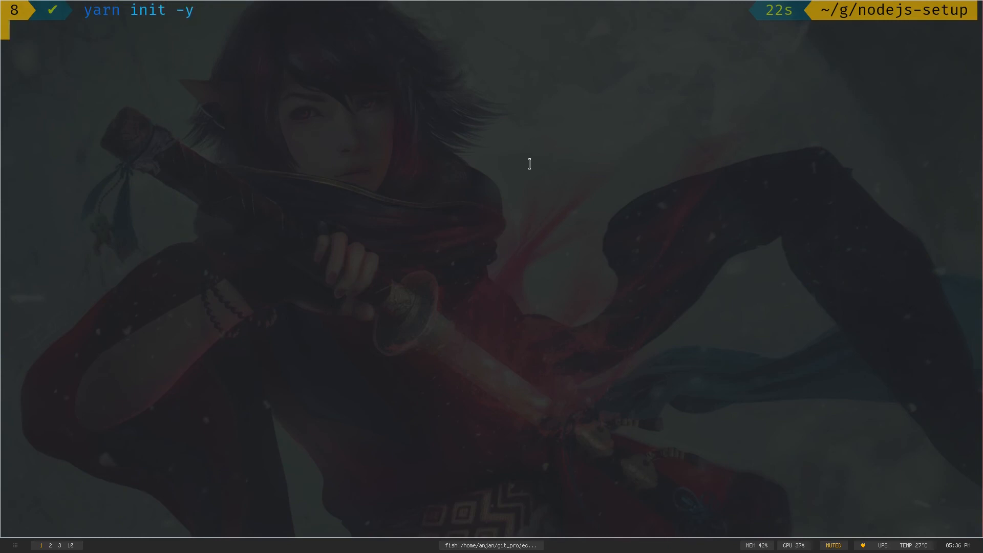
key(Return)
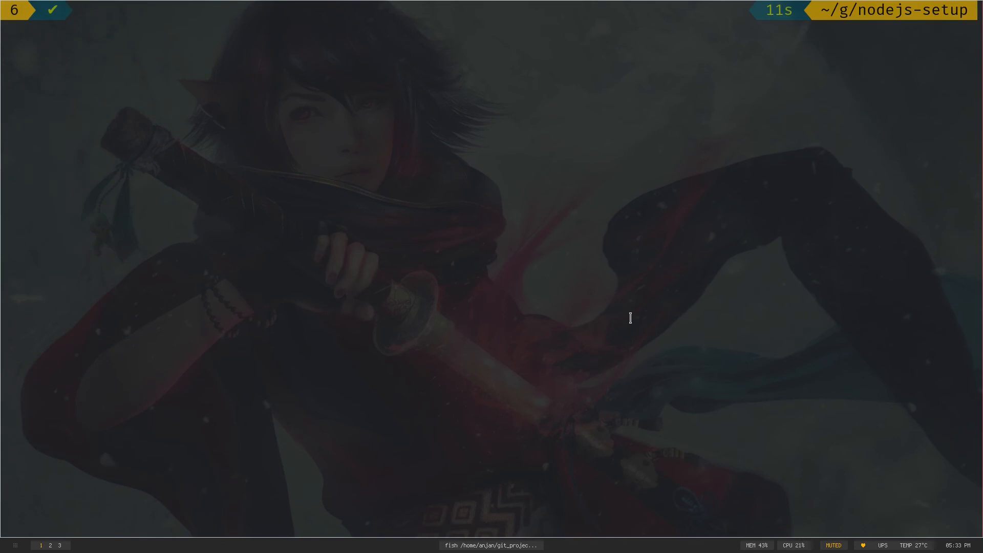
text(yarn add --dev @babel/cli @babel/core @babel/node @babel/preset-env babel-plugin-module-resolver nodemon)
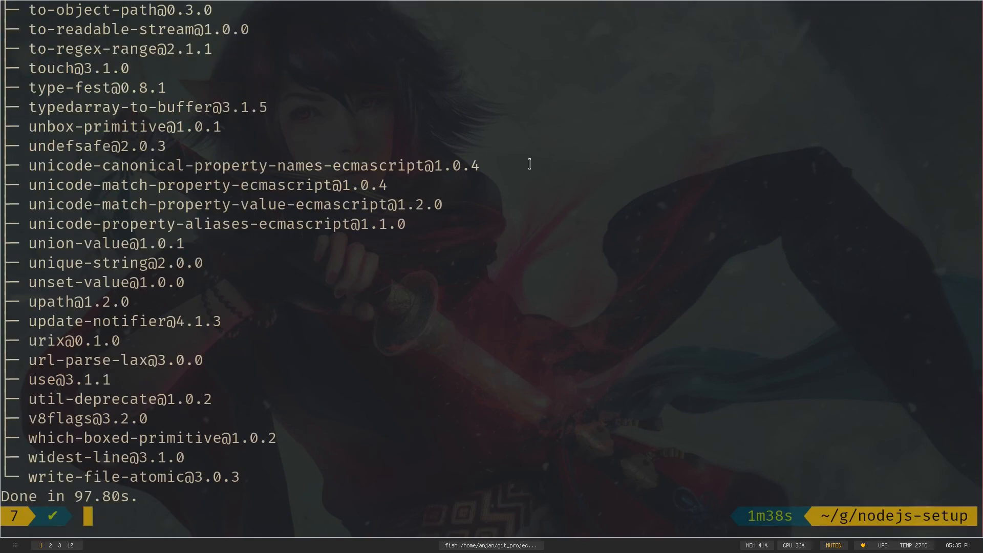
text(v post.md)
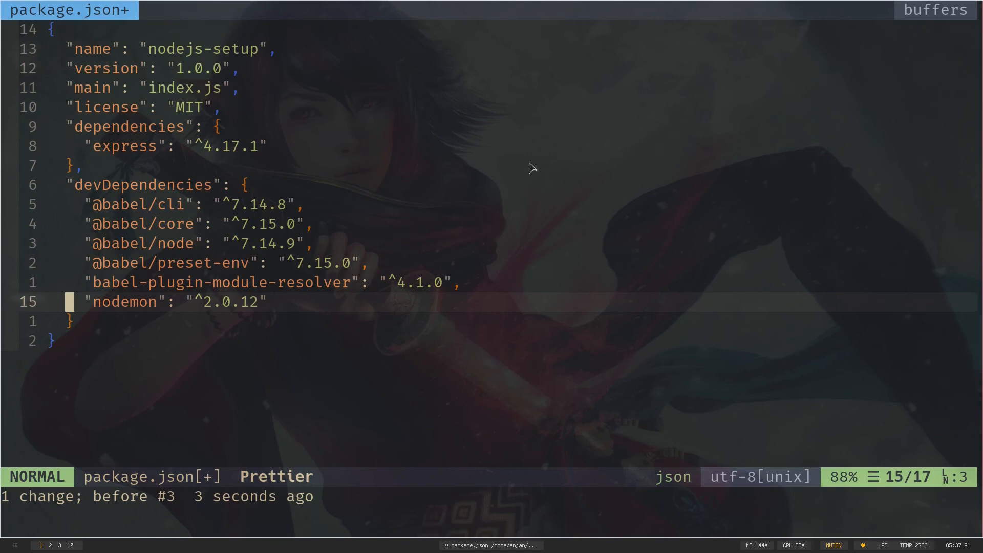
key(V)
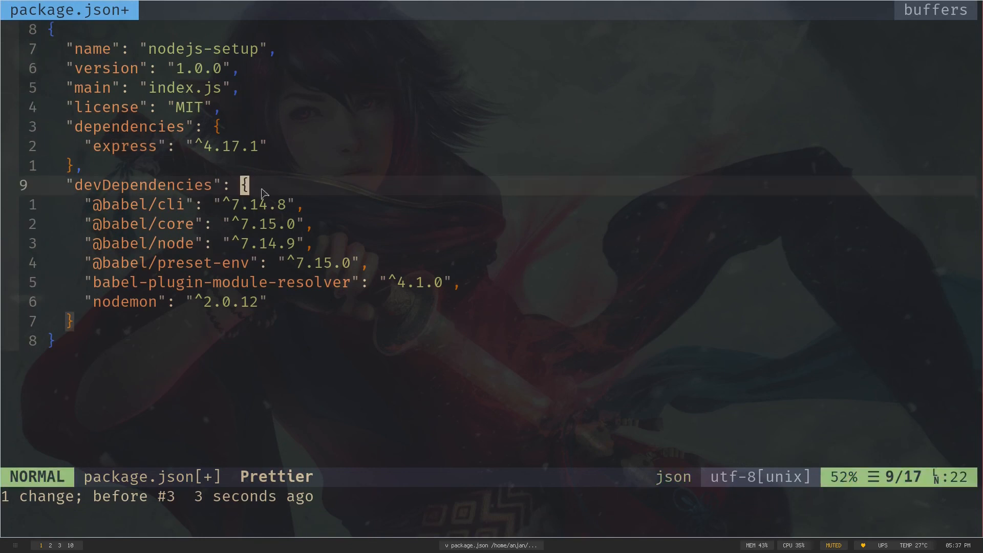
mouse_move(73, 206)
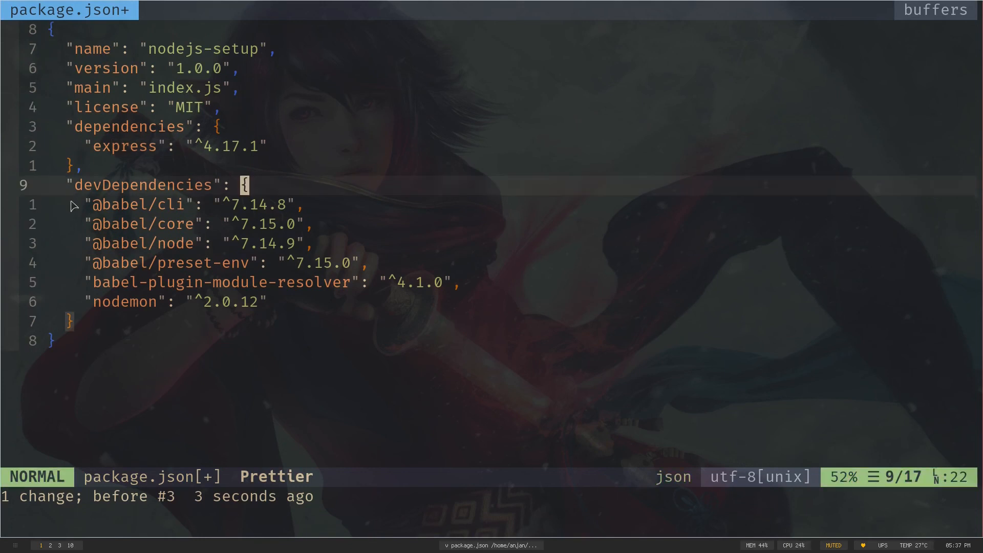
key(V)
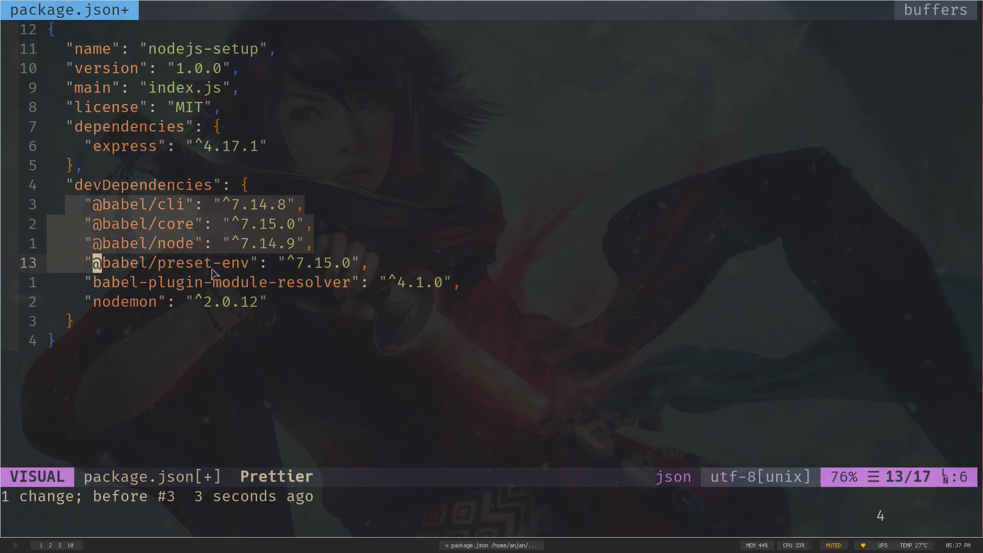
mouse_move(365, 264)
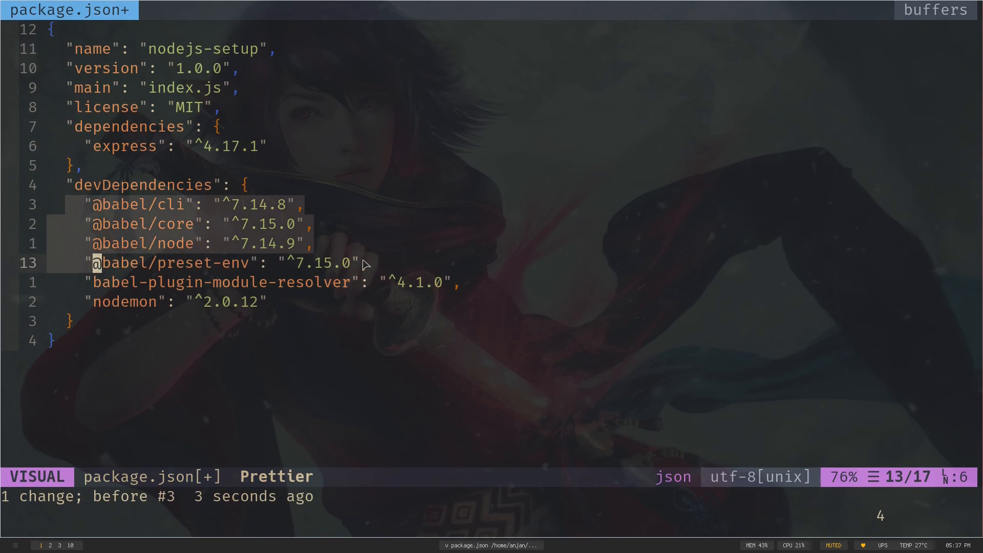
key(Escape)
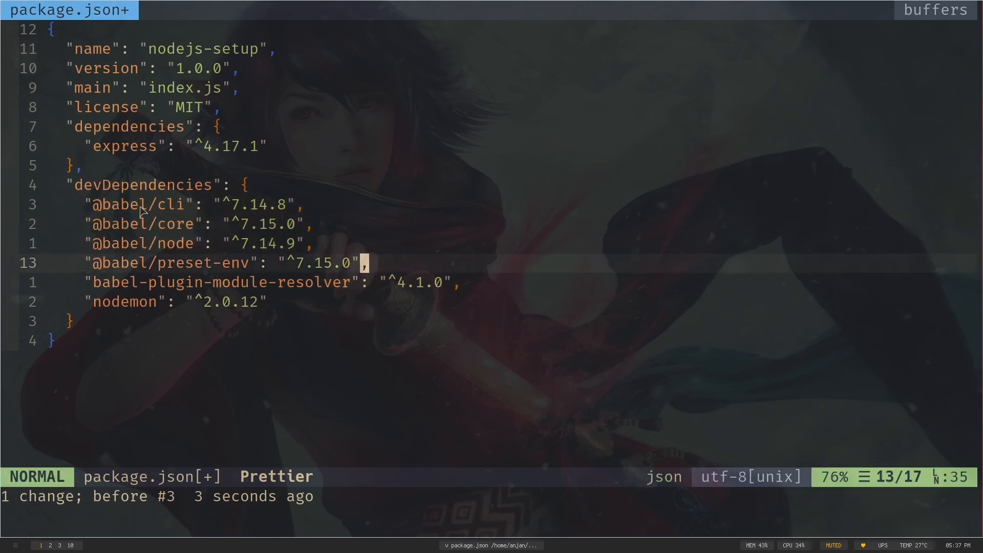
key(v)
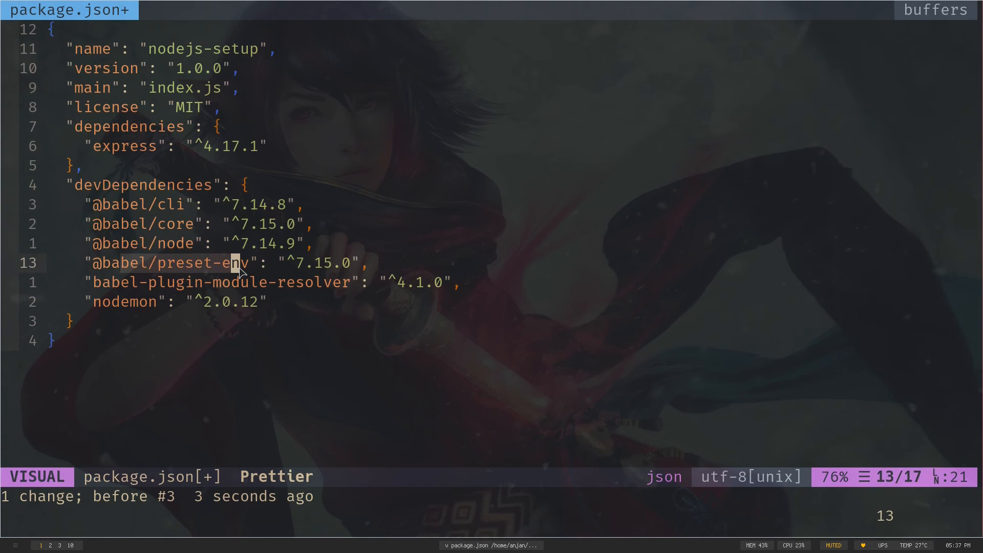
key(j)
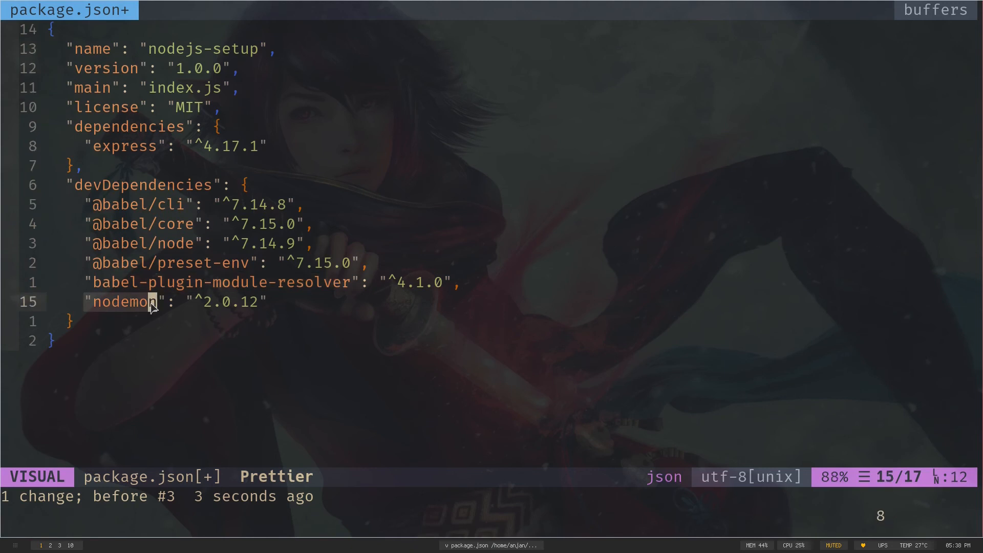
key(Escape)
text(,)
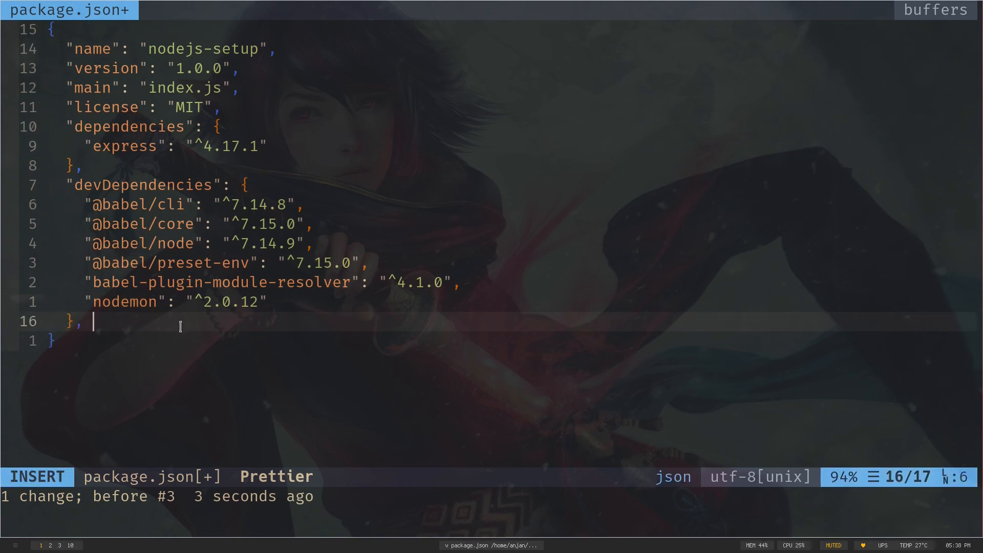
Add a scripts section with the dev script 'nodemon --exec babel-node src/index.js'.
text("scripts":")
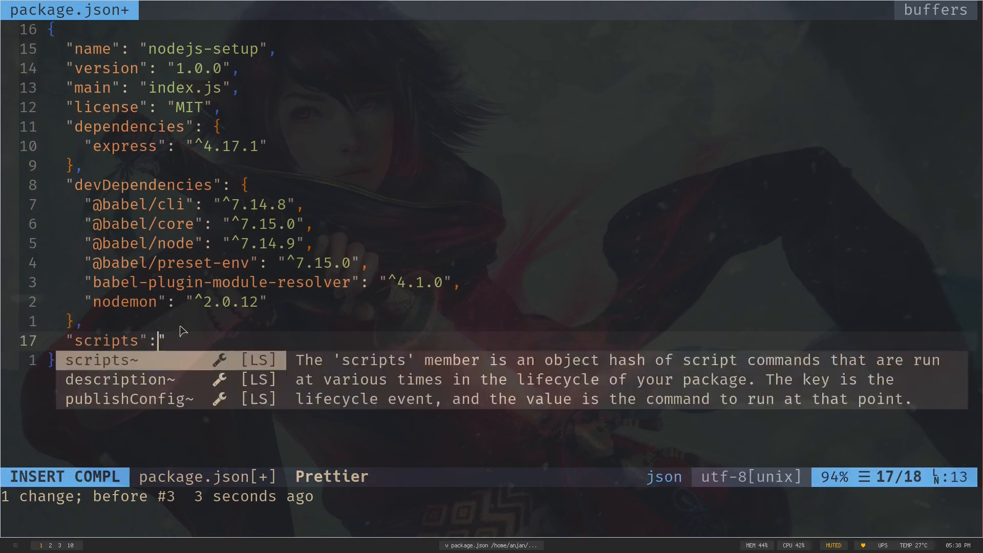
key(Enter)
text("dev": ")
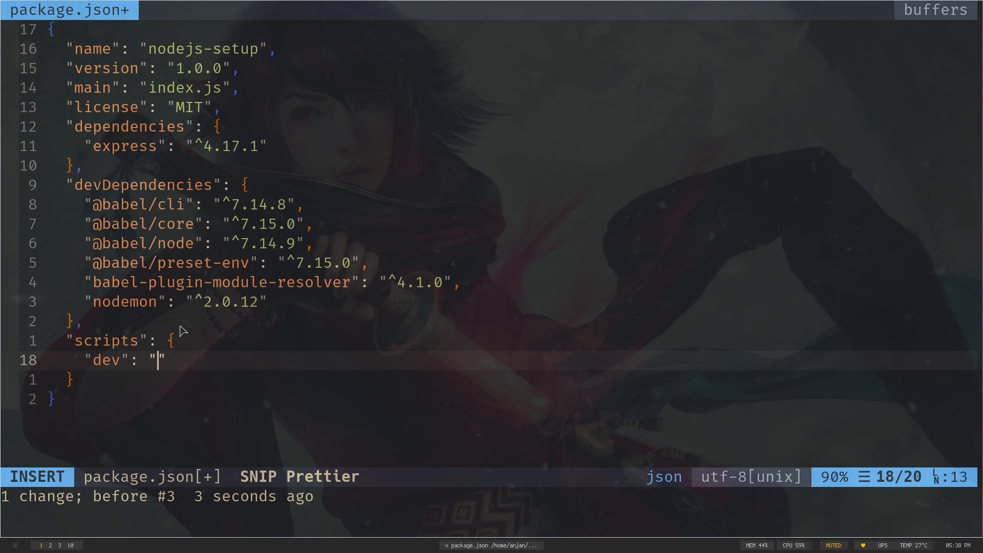
text(nodemon)
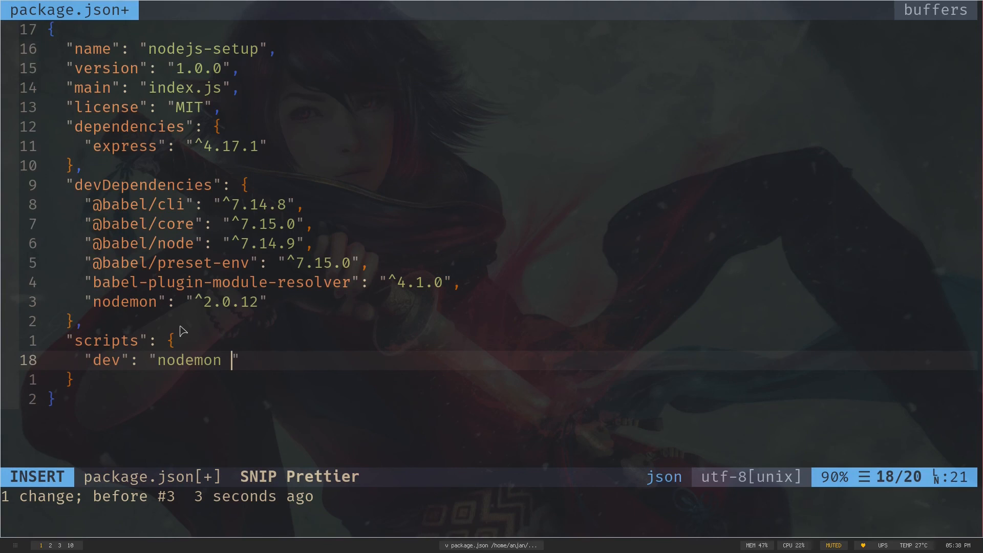
text(--exec bable)
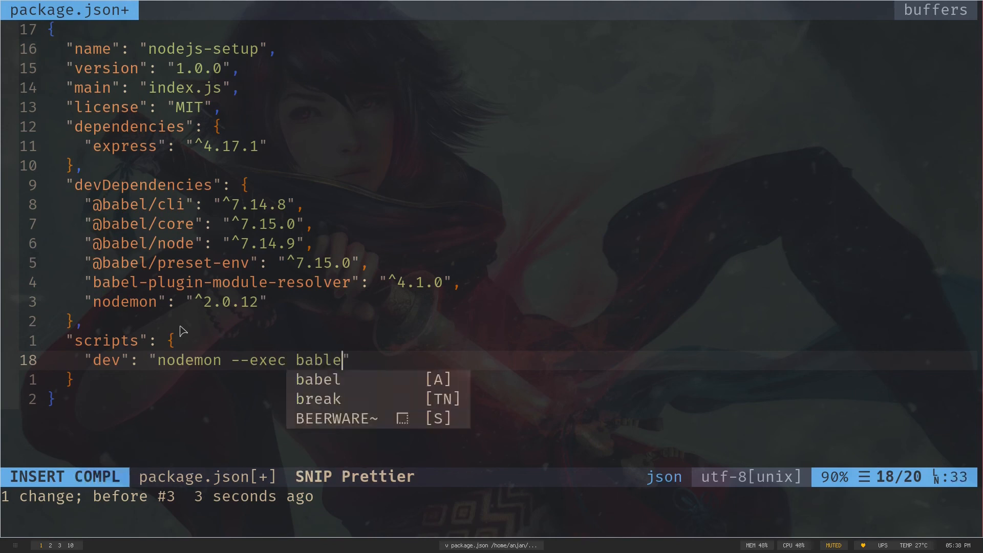
text(-)
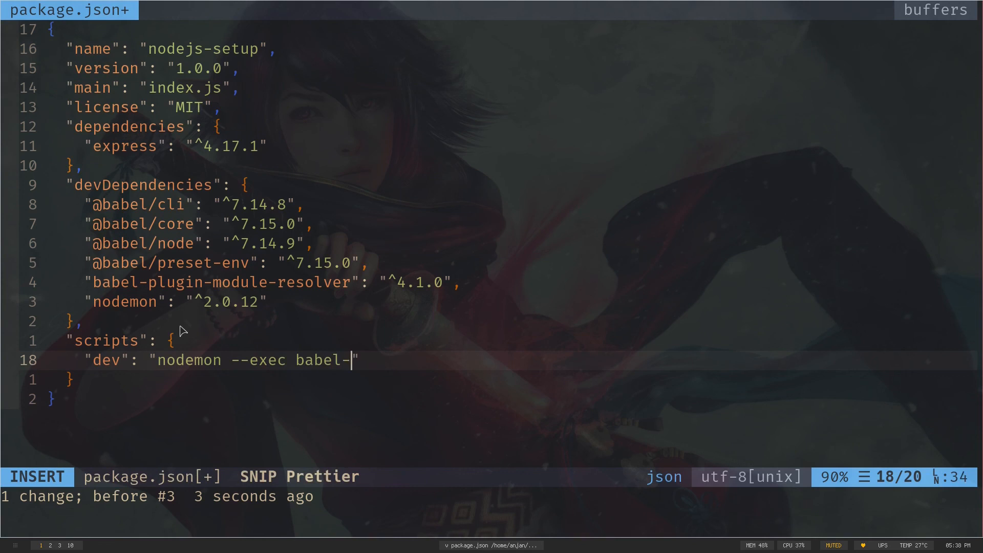
text(node)
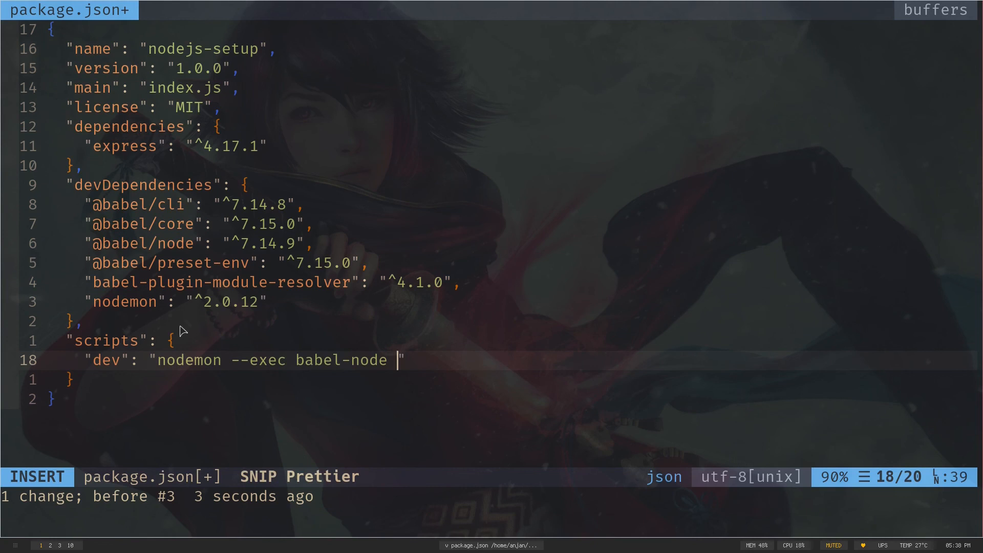
text(src/index.js)
text("bui)
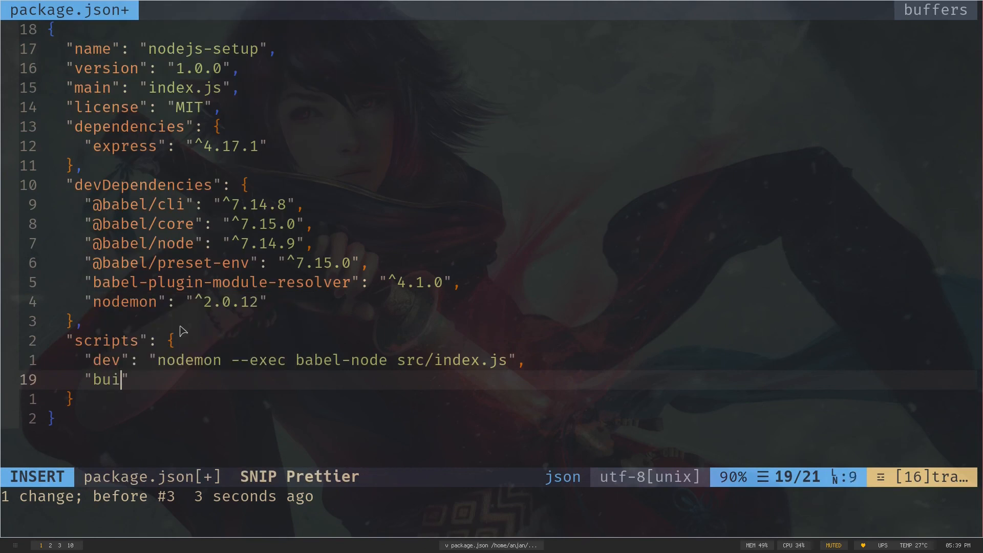
Add the build script 'babel src -d build' to the scripts object.
text(ld":)
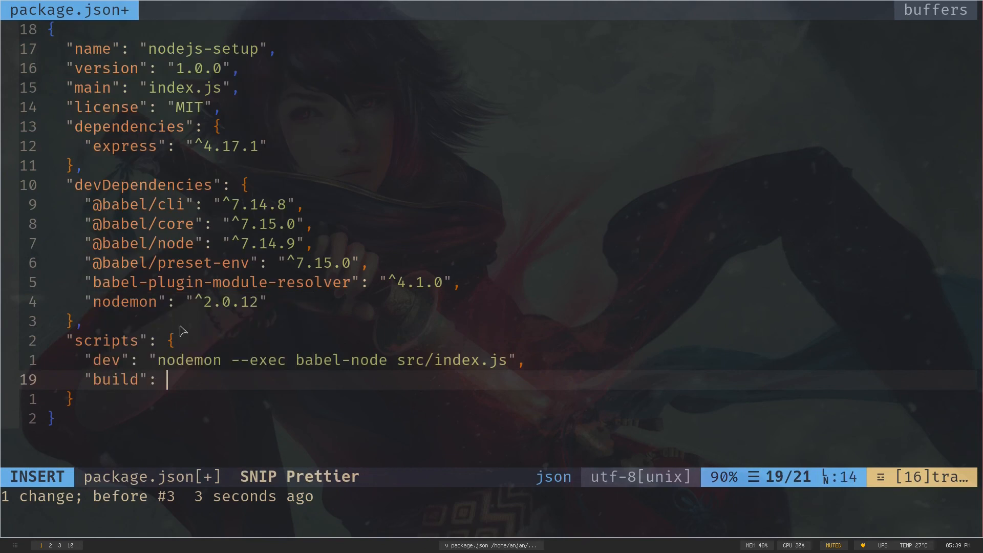
text("")
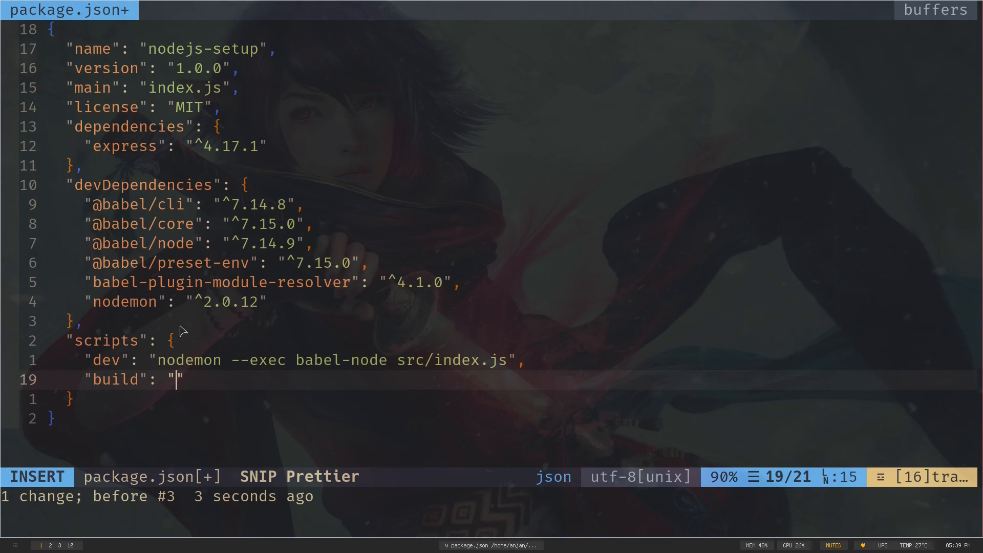
text(babel)
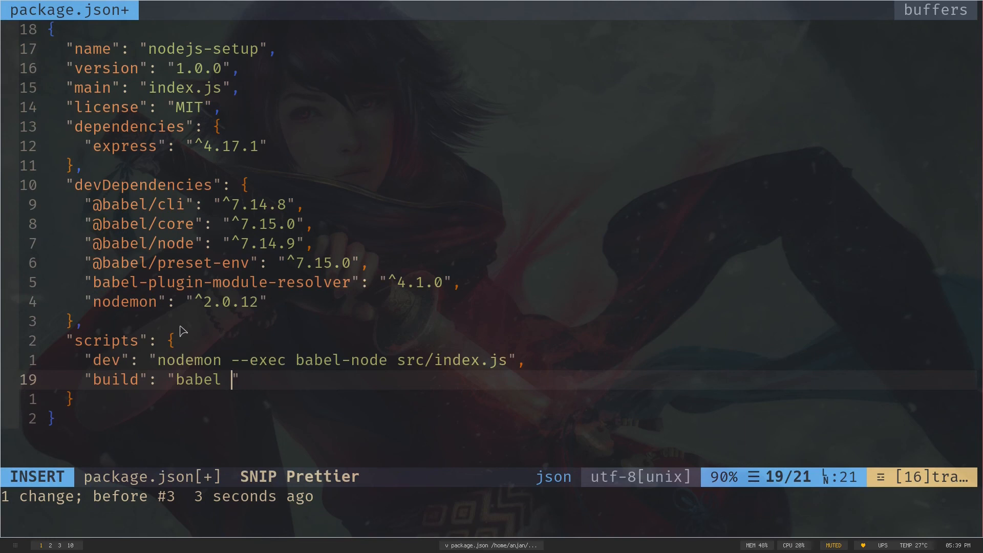
text(src)
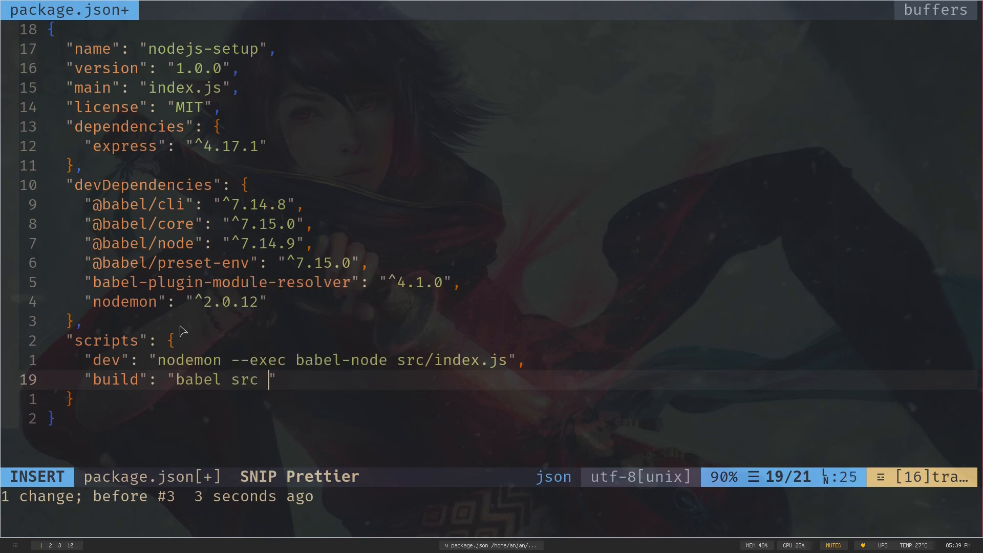
text(-d)
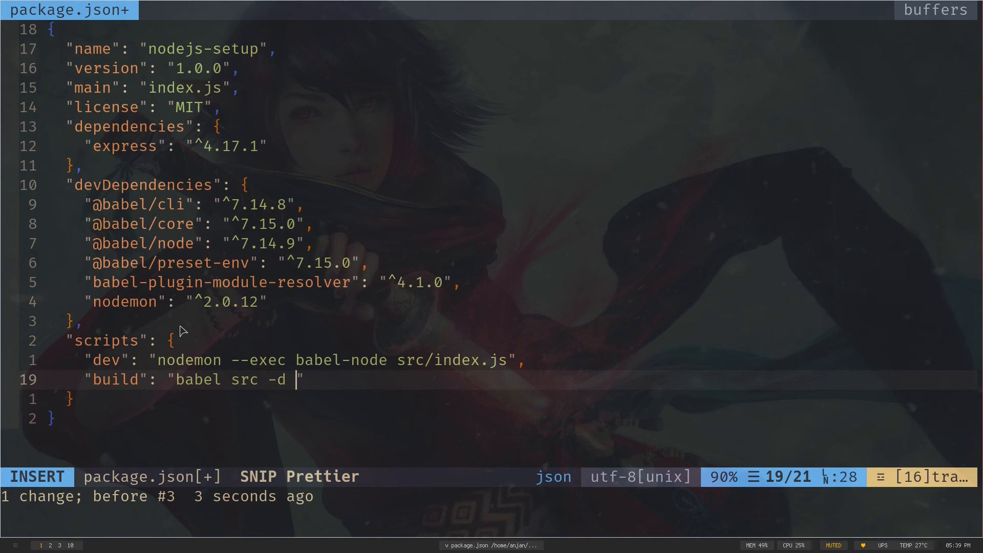
key(Escape)
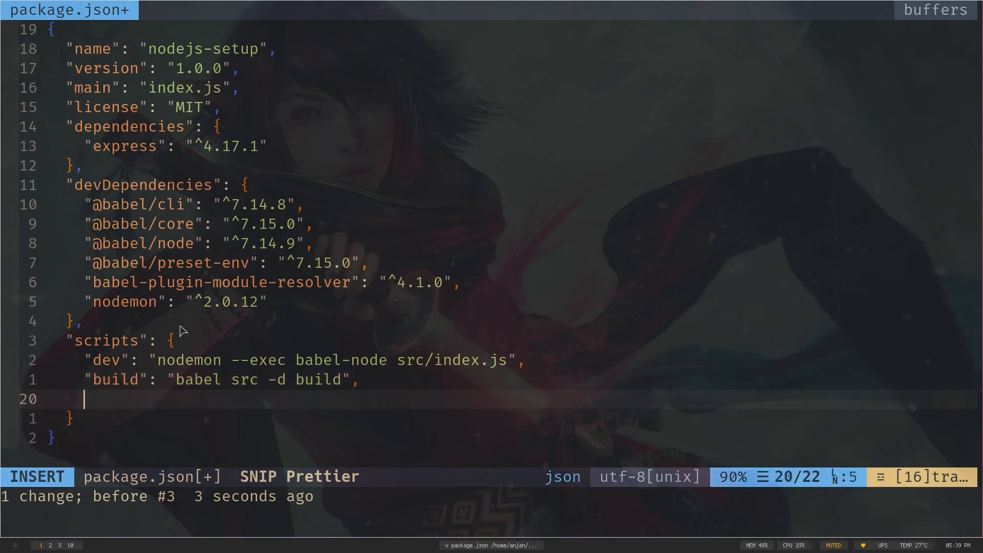
Add the start script 'node build/index.js' under scripts.
text(start":)
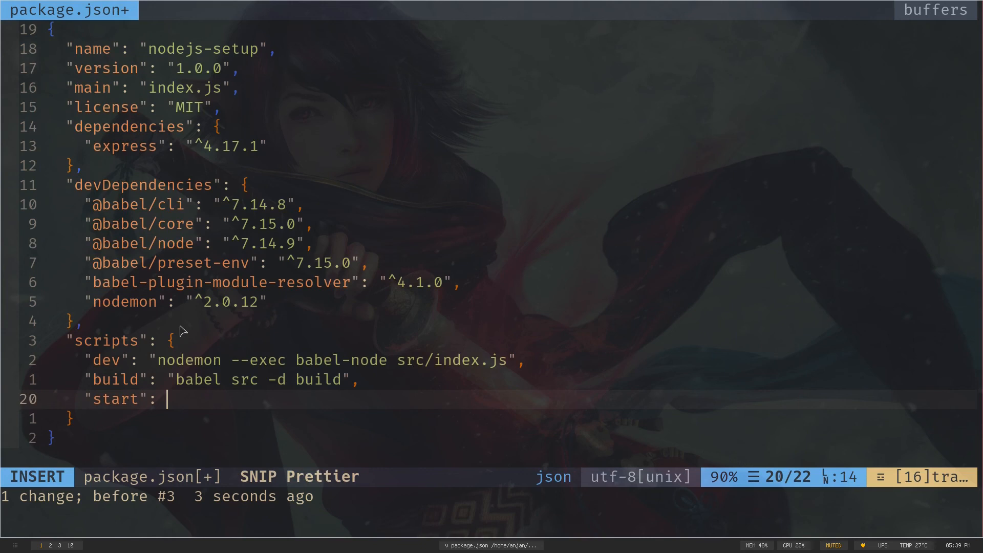
text(")
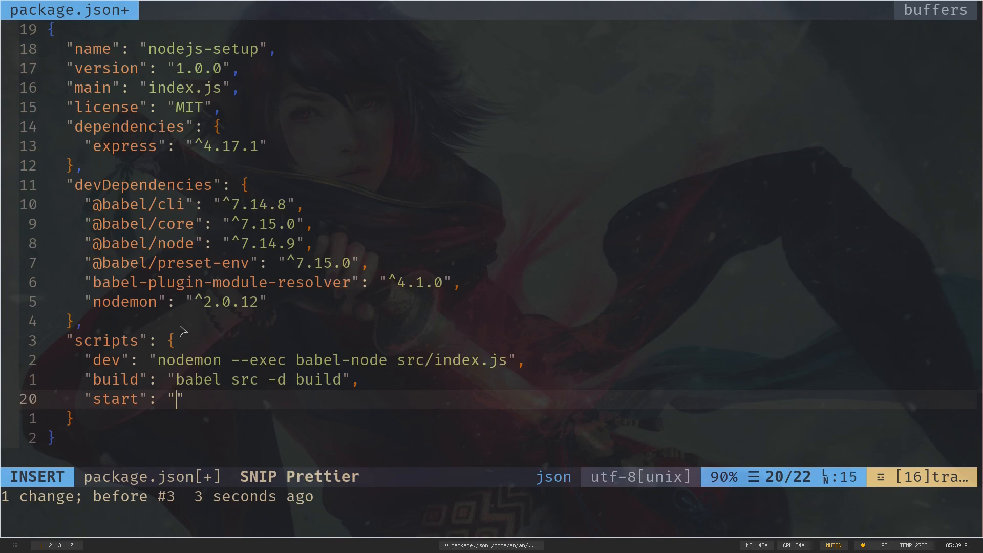
text(node)
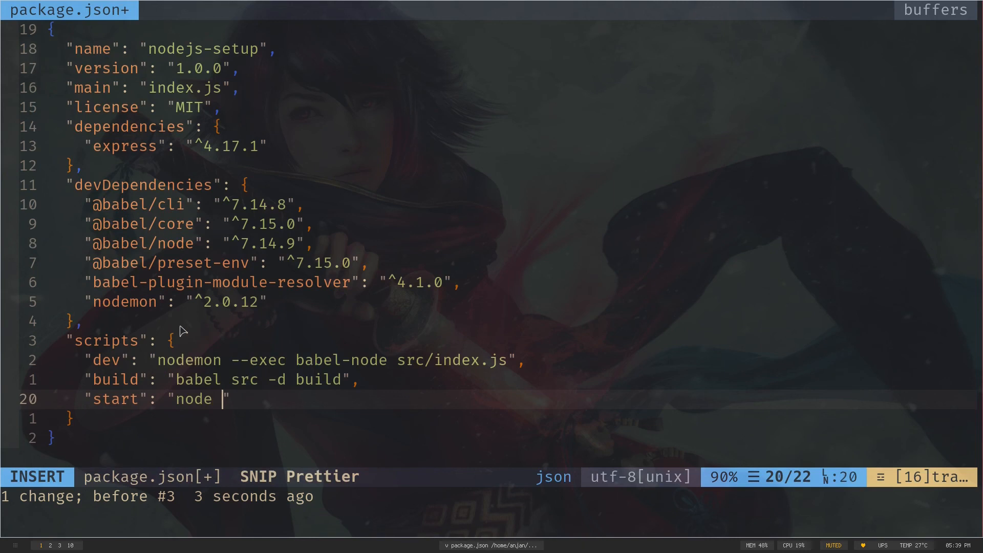
text(build/i)
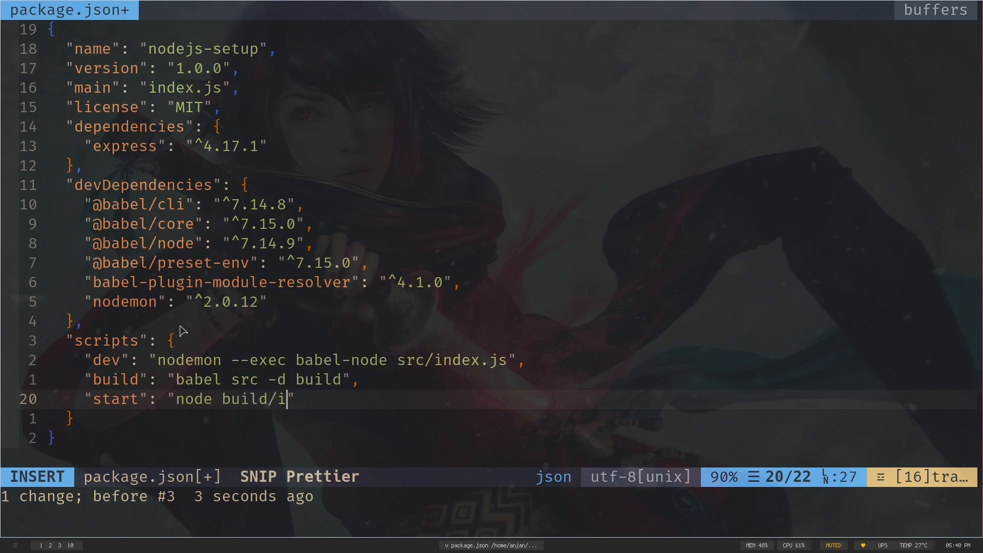
key(Escape)
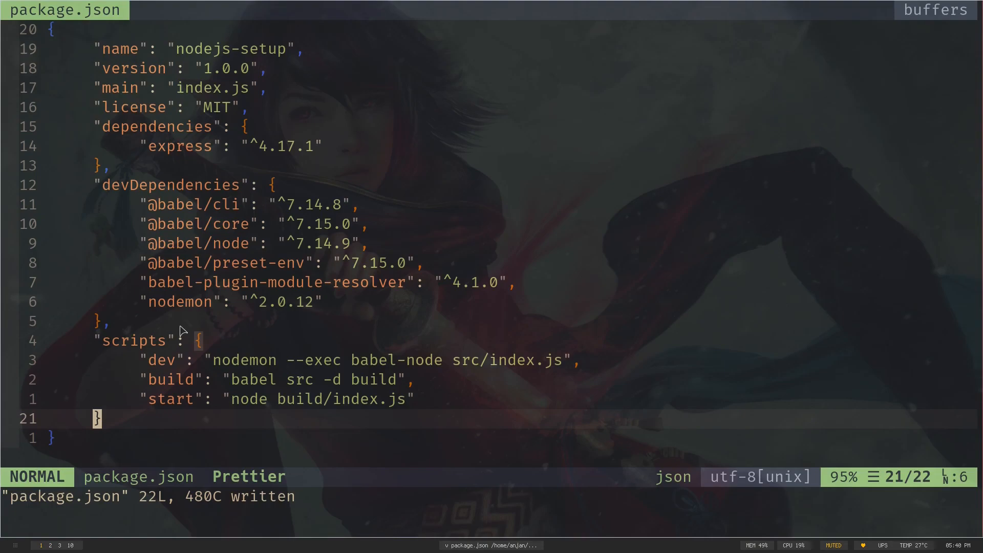
Add a .babelrc file to the project through coc-explorer.
key(Return)
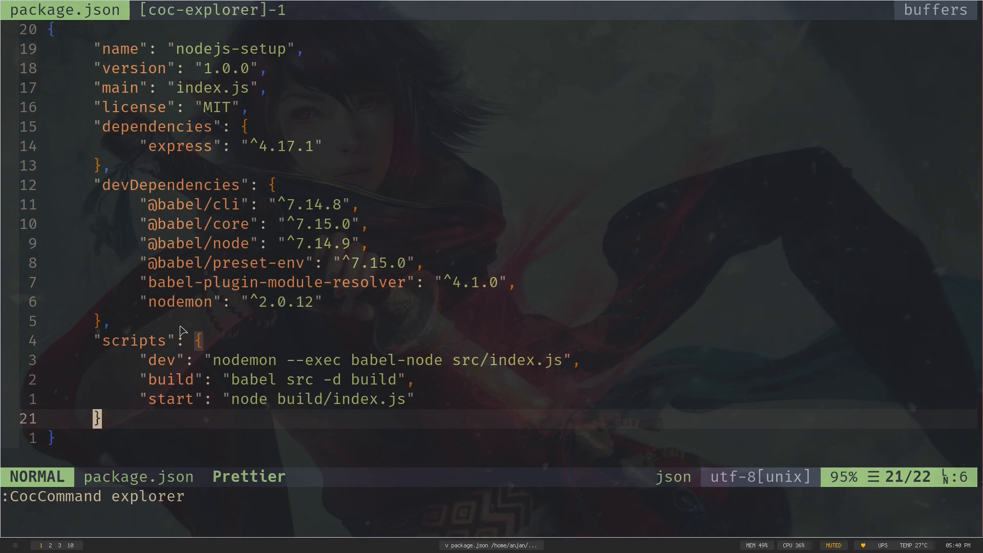
key(Return)
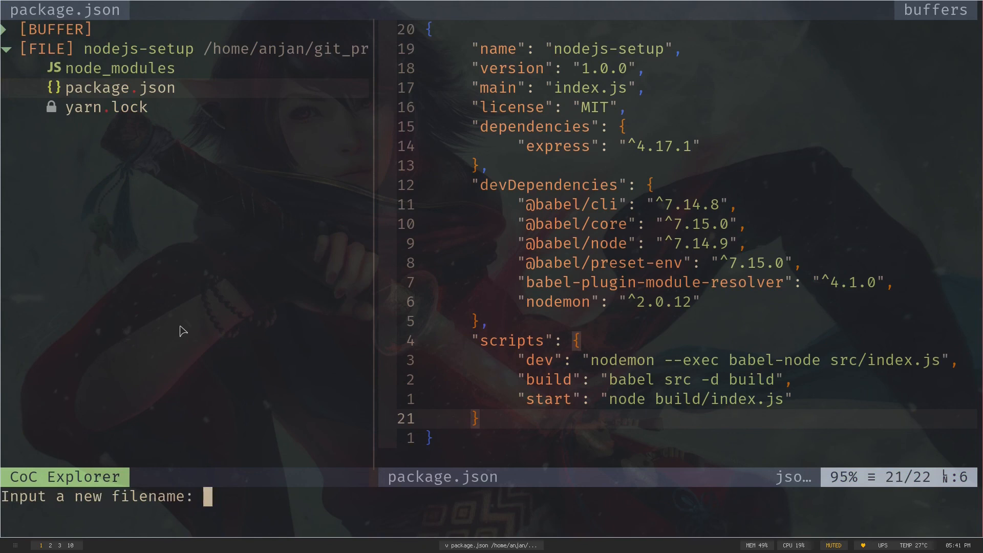
text(.ba)
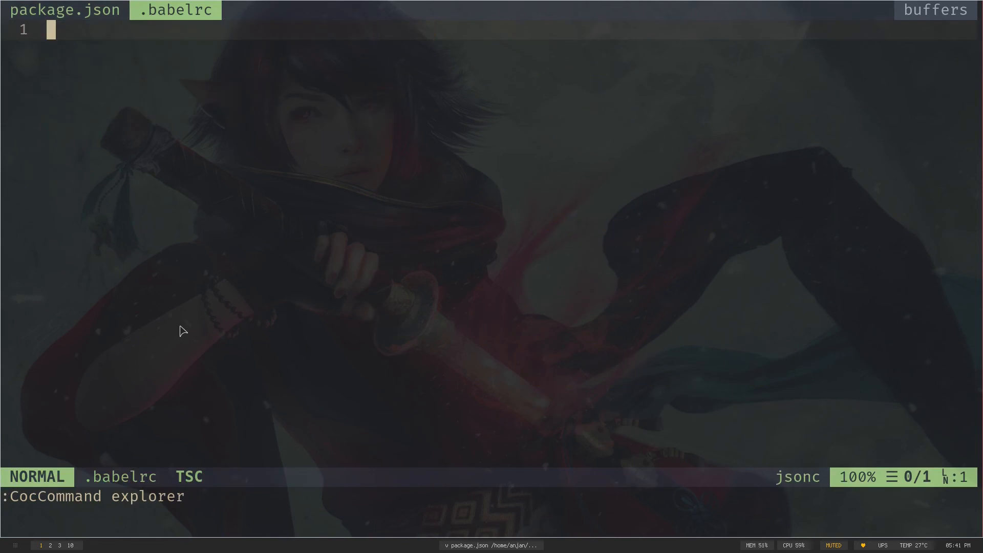
text({)
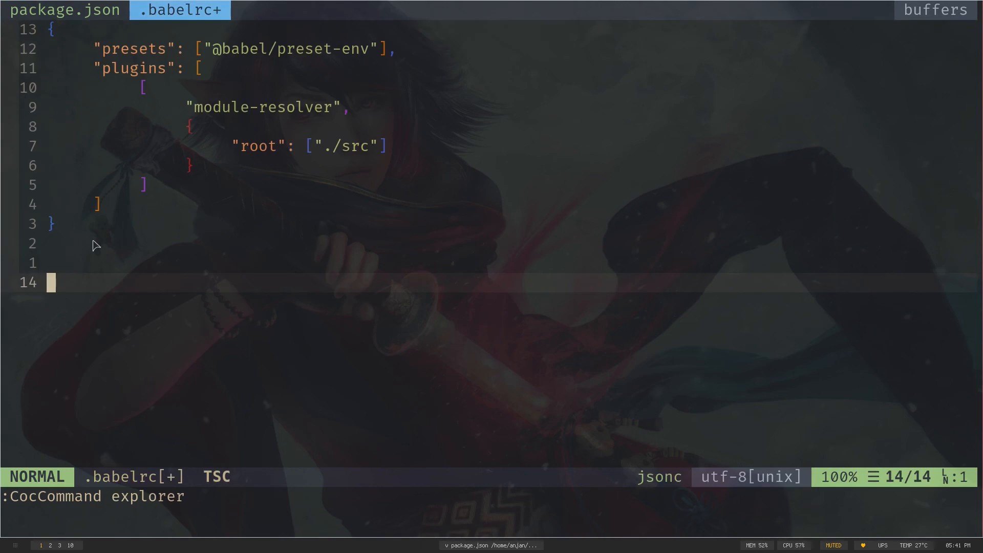
mouse_move(93, 49)
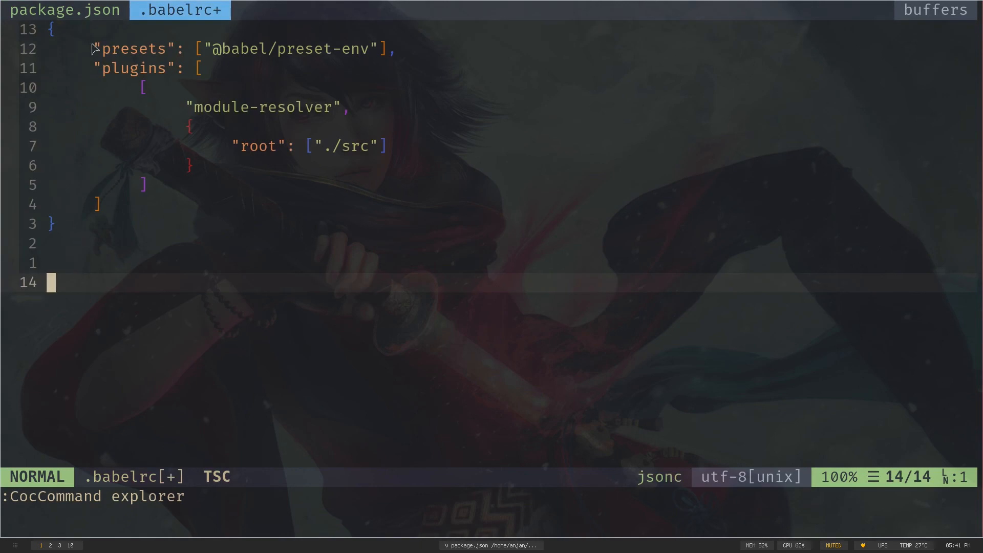
key(v)
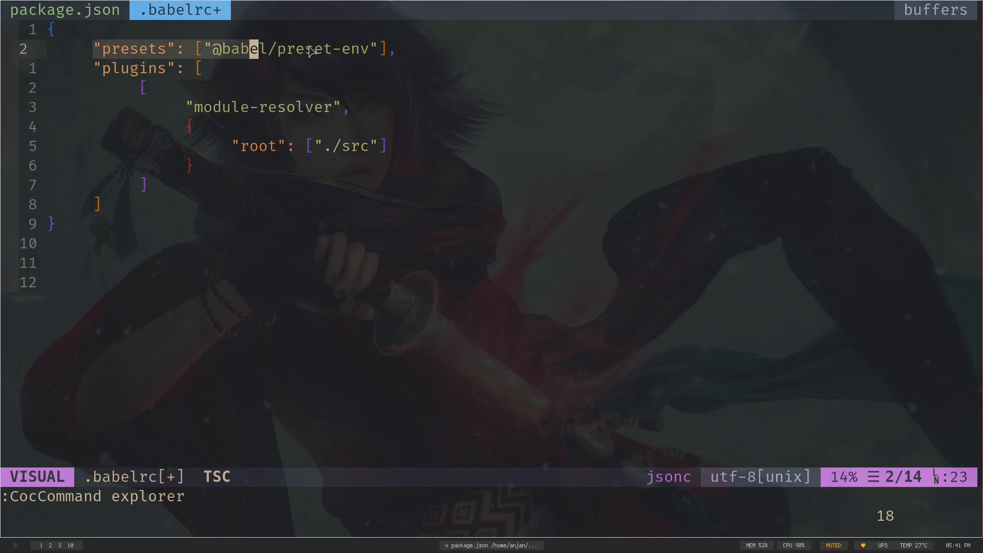
mouse_move(376, 51)
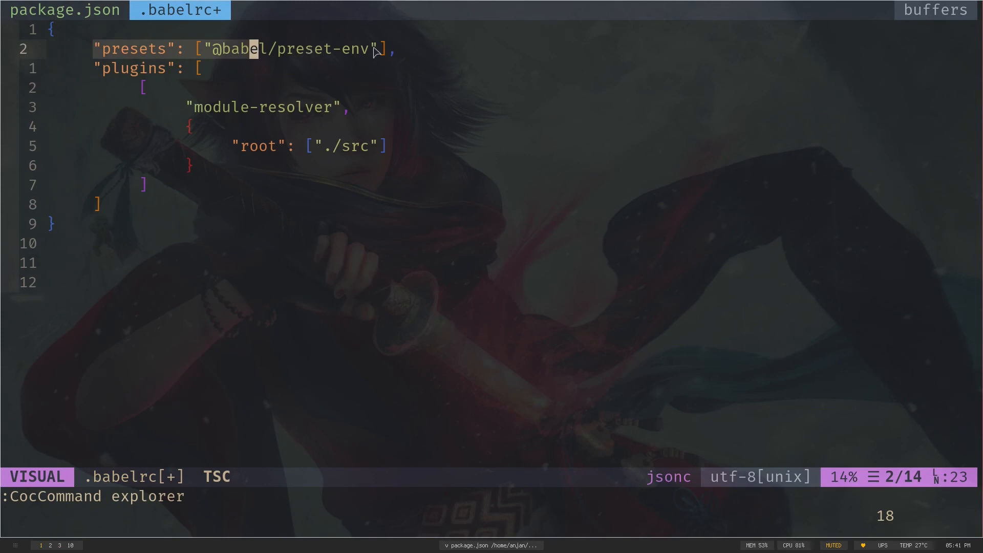
key(Escape)
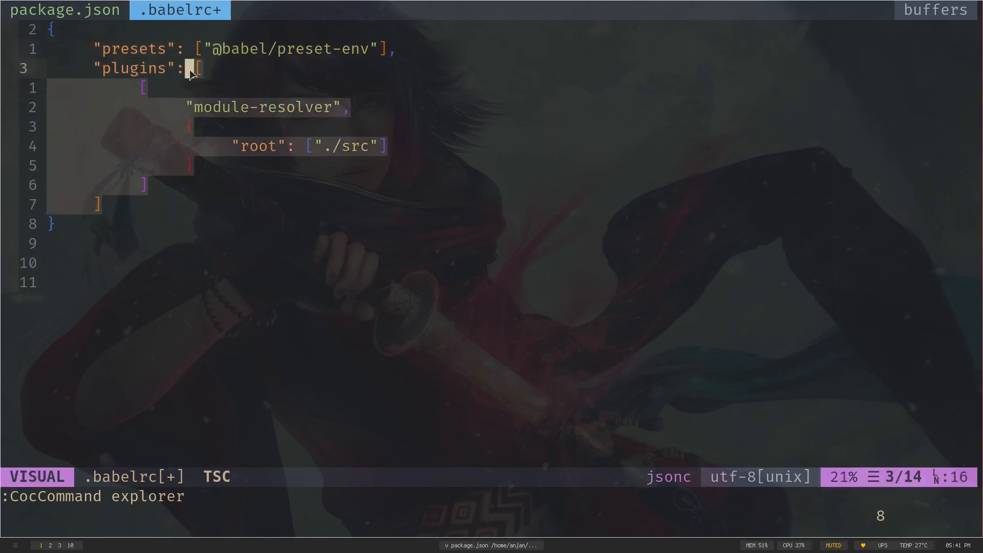
key(Escape)
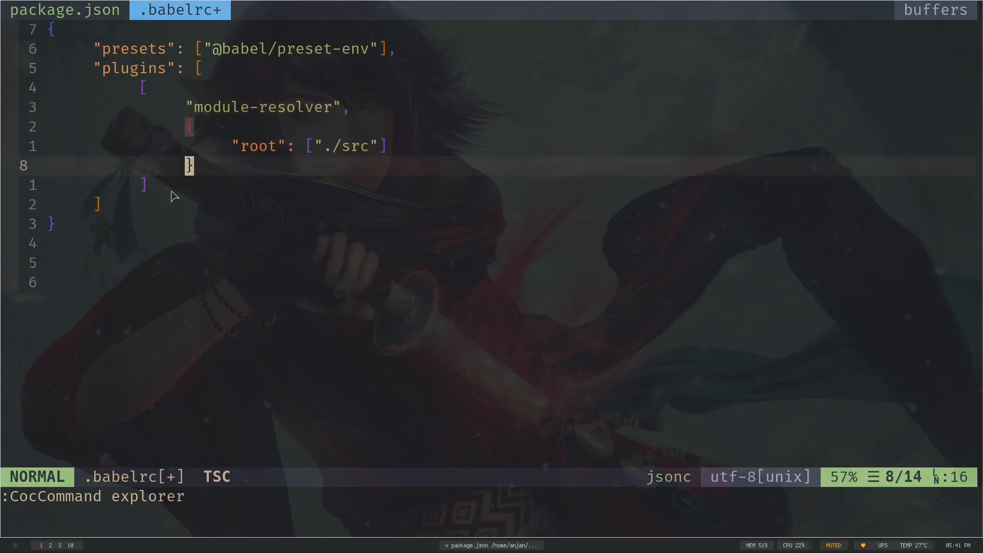
key(V)
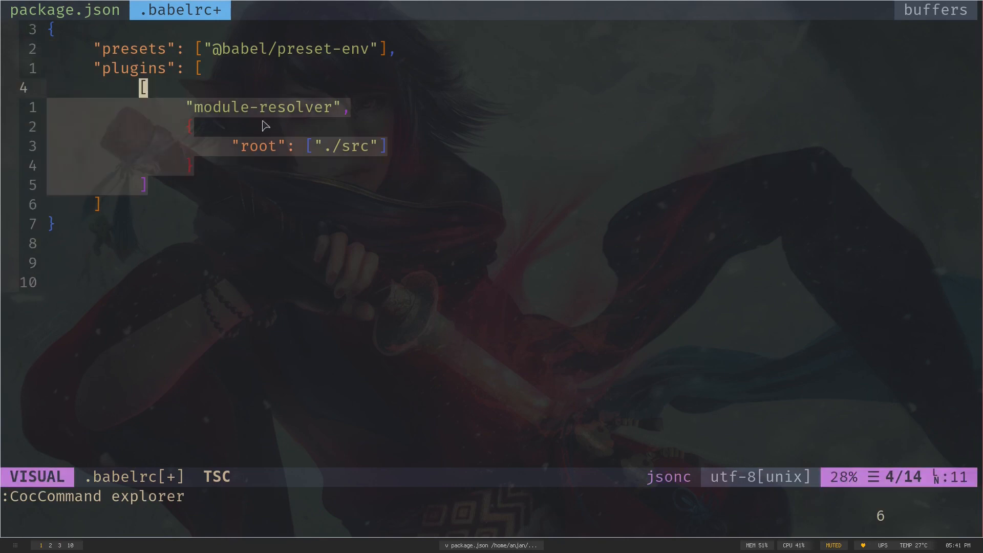
key(Escape)
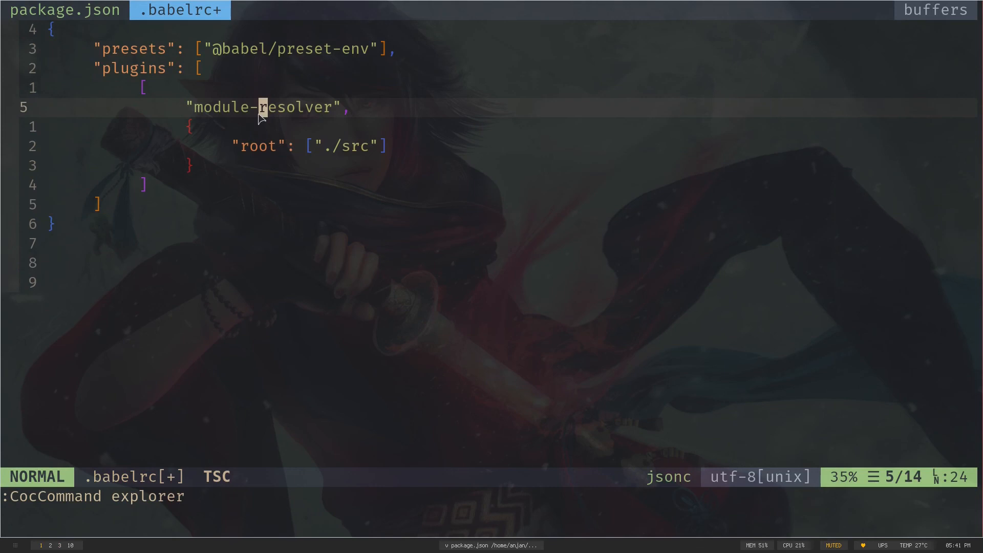
key(v)
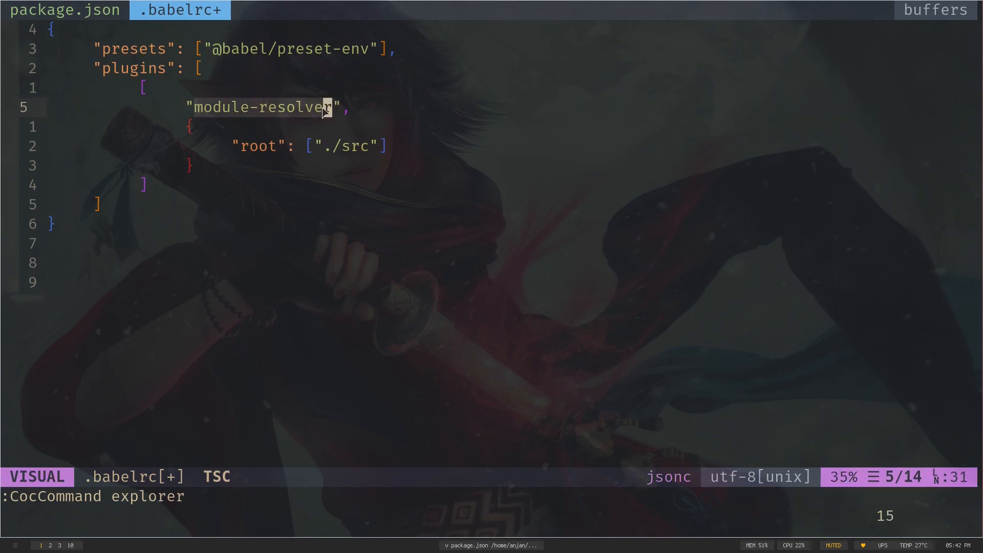
key(j)
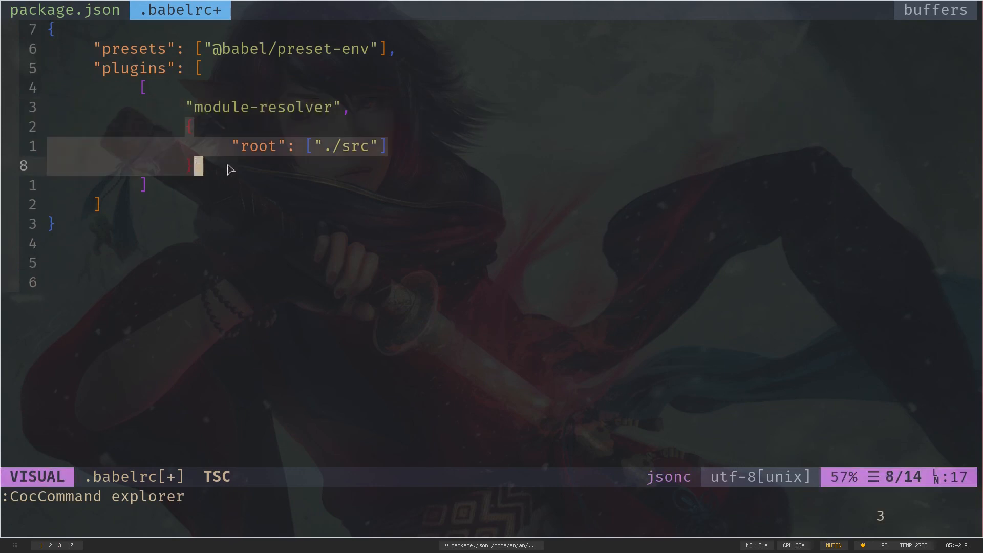
key(Escape)
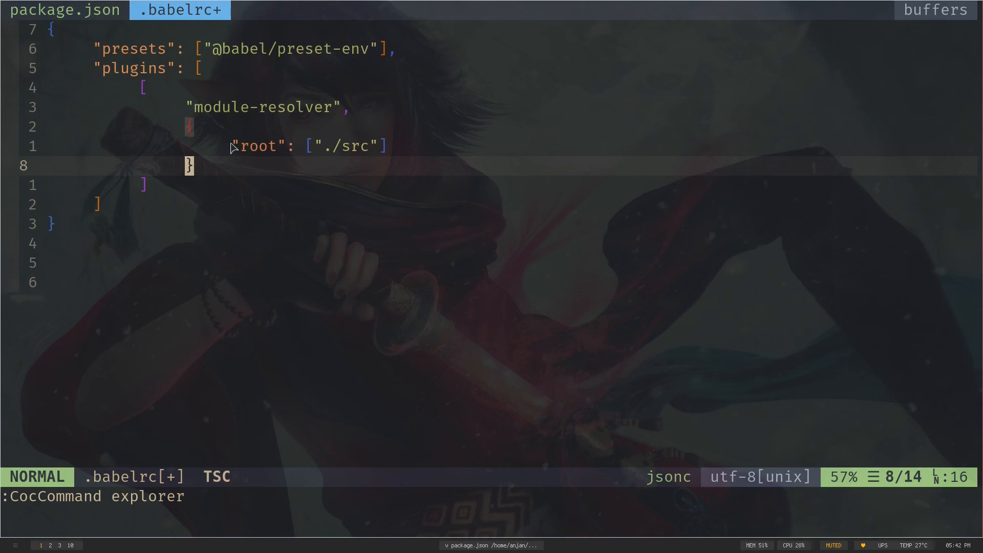
key(v)
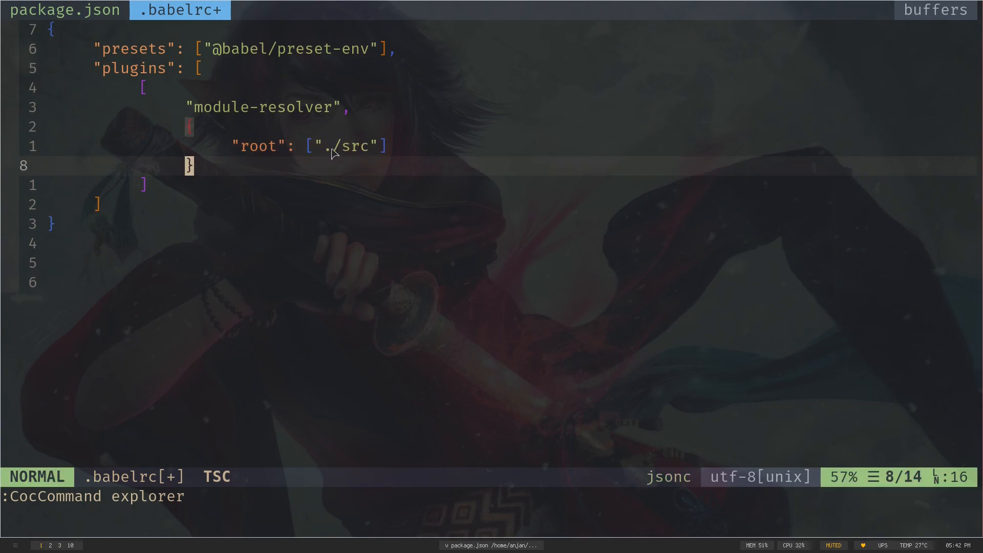
mouse_move(352, 151)
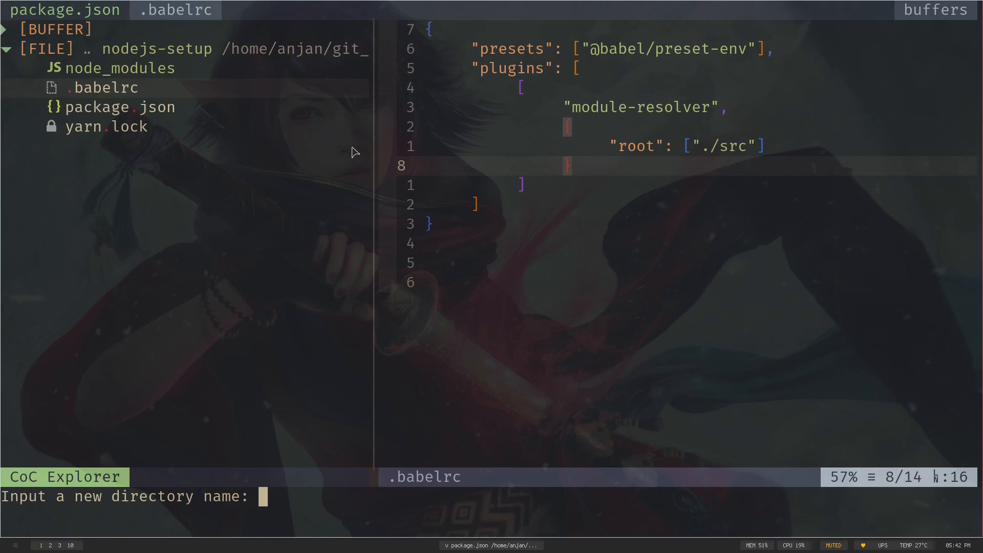
Create the src folder and src/index.js with the Express server code.
text(src)
text(inde)
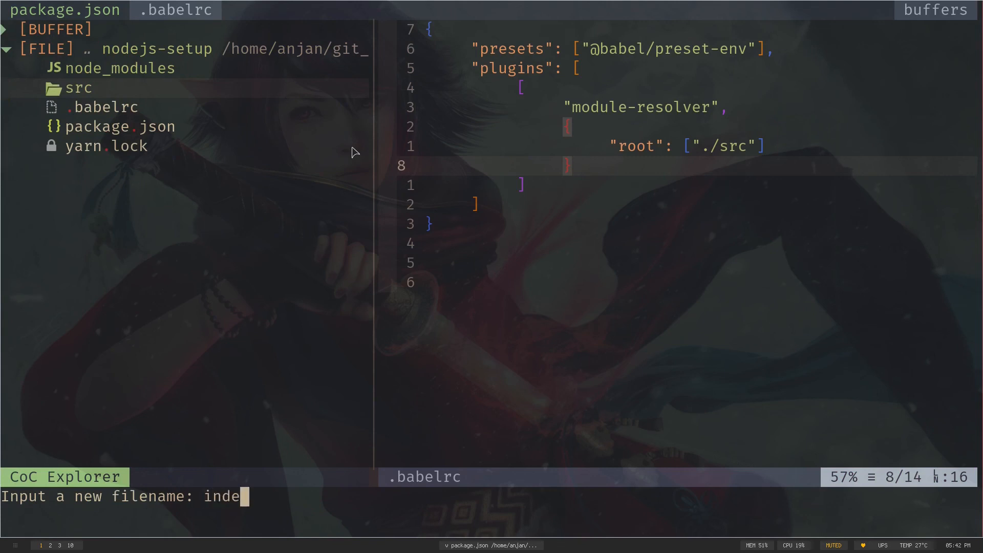
text(x.js)
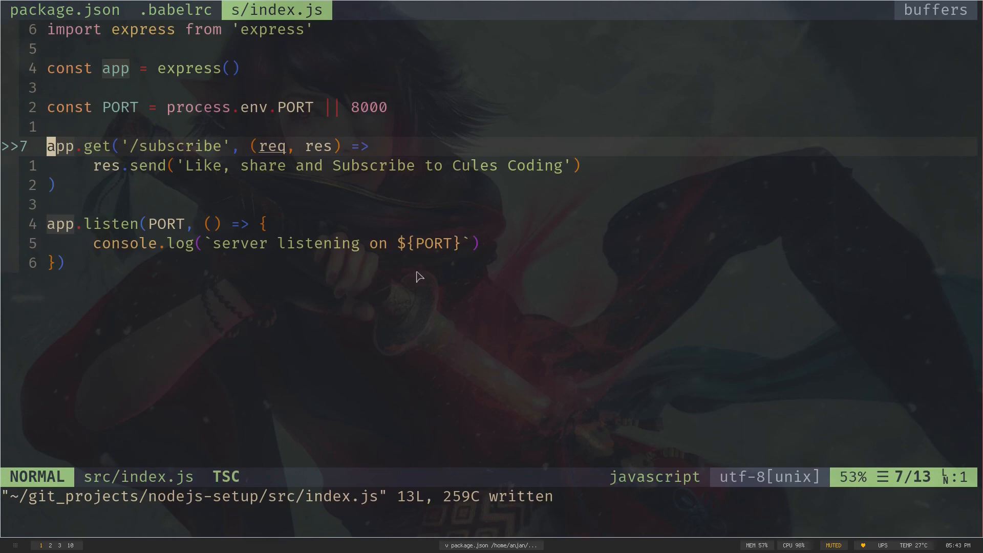
Highlight the express import, app, PORT value and /subscribe route, then exit Neovim.
key(G)
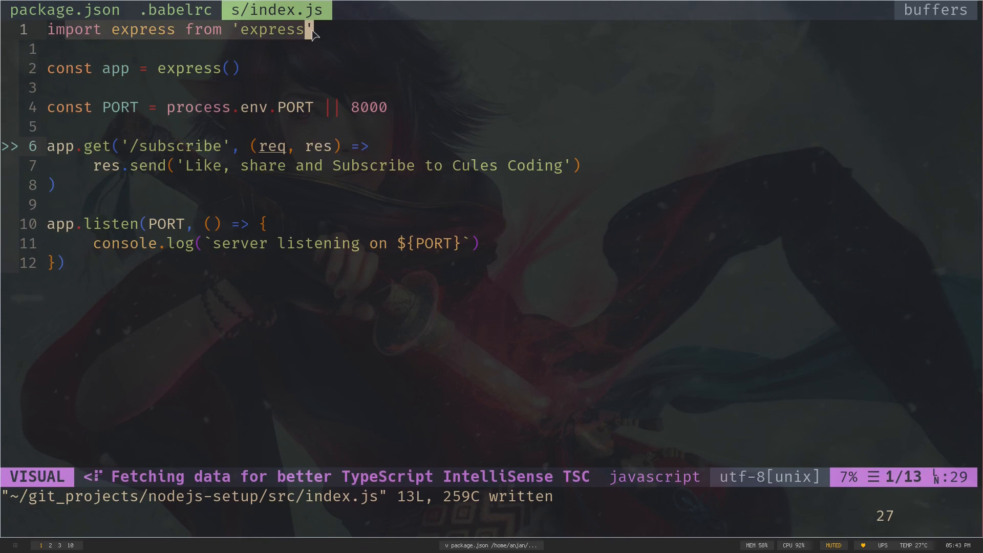
mouse_move(332, 36)
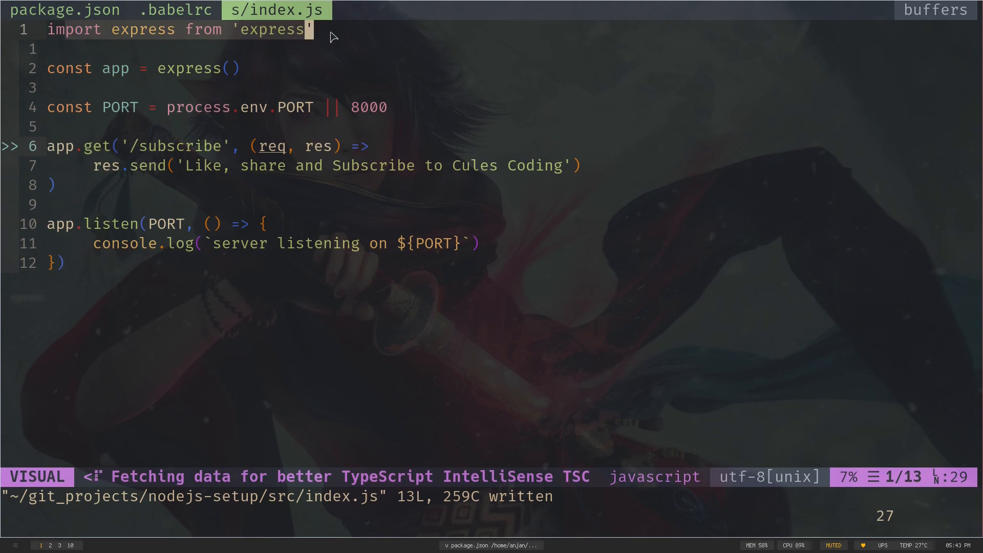
key(Escape)
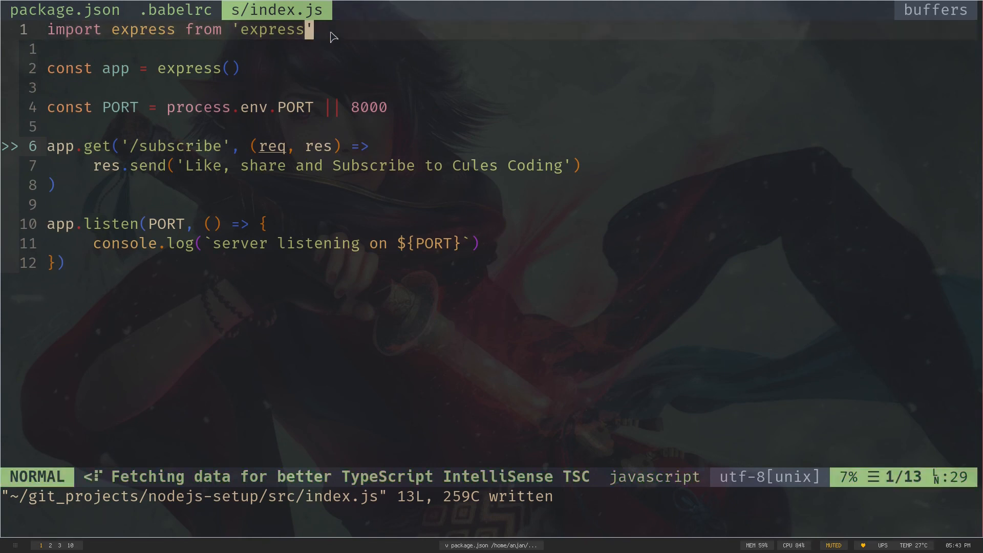
mouse_move(256, 72)
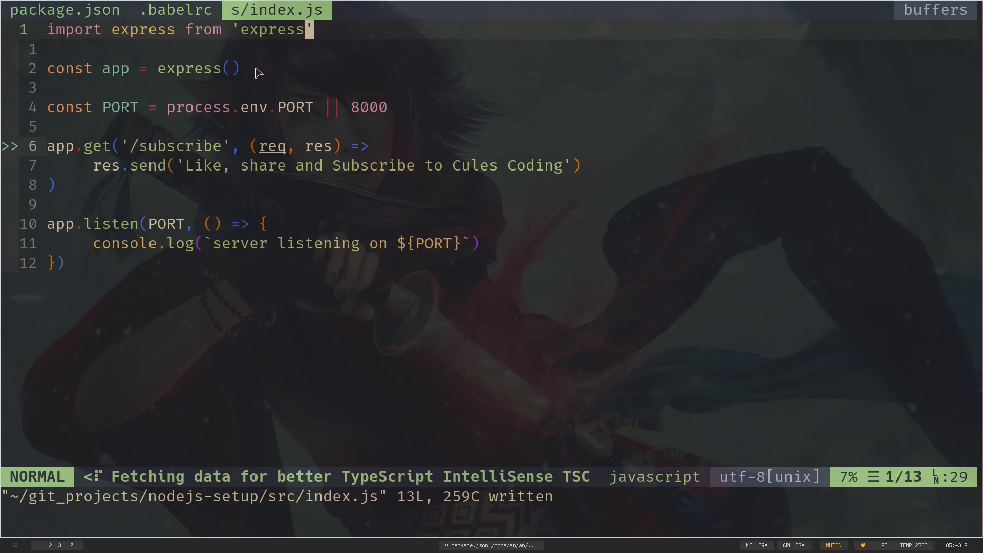
key(v)
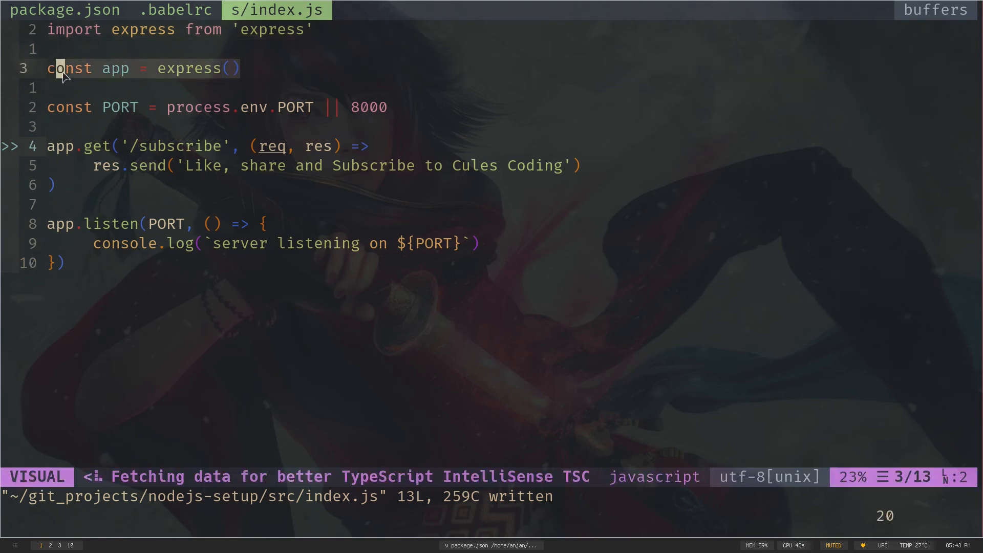
key(Escape)
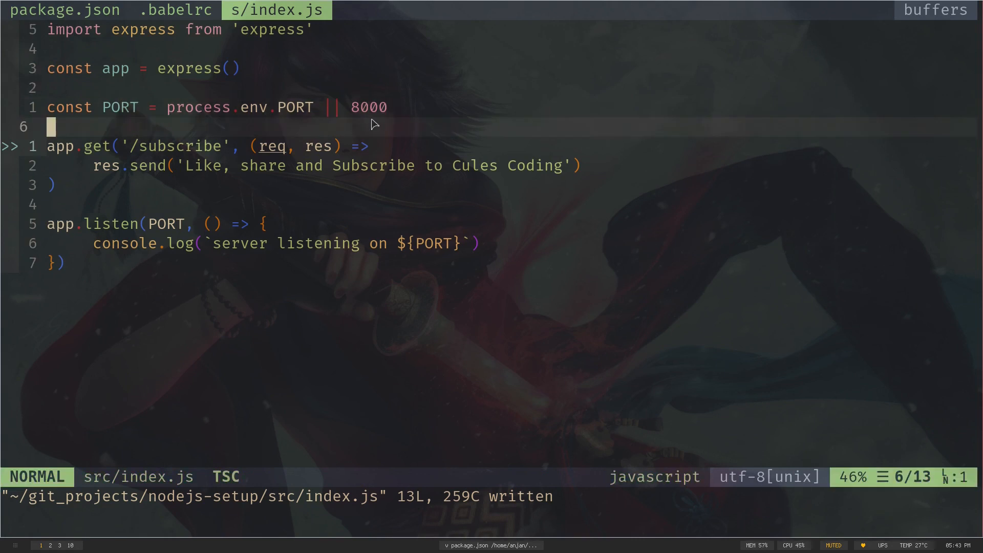
key(v)
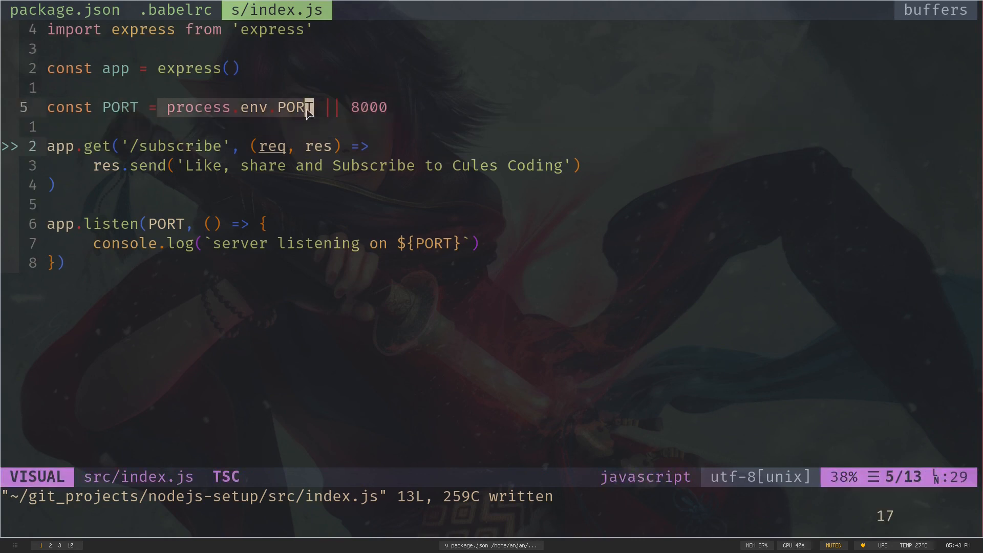
mouse_move(391, 111)
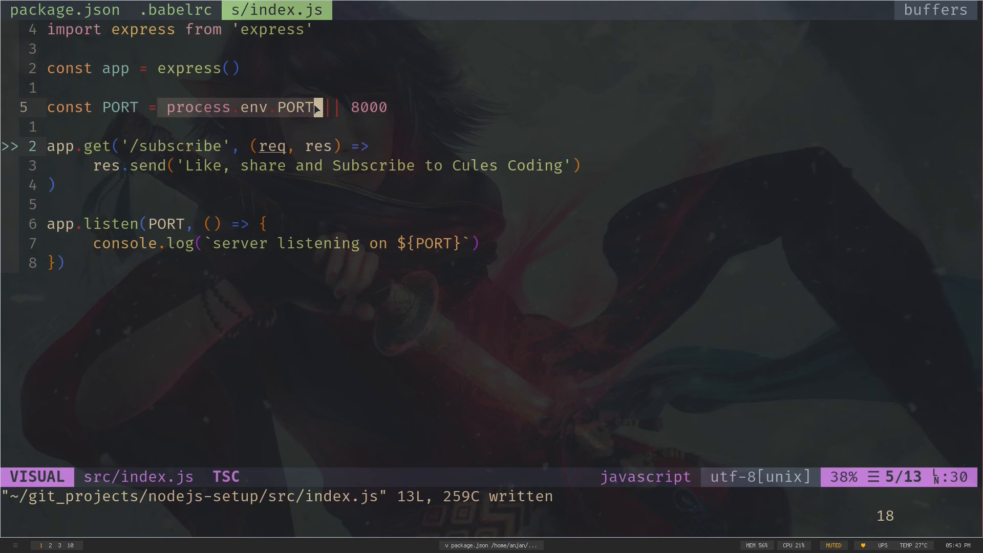
mouse_move(318, 113)
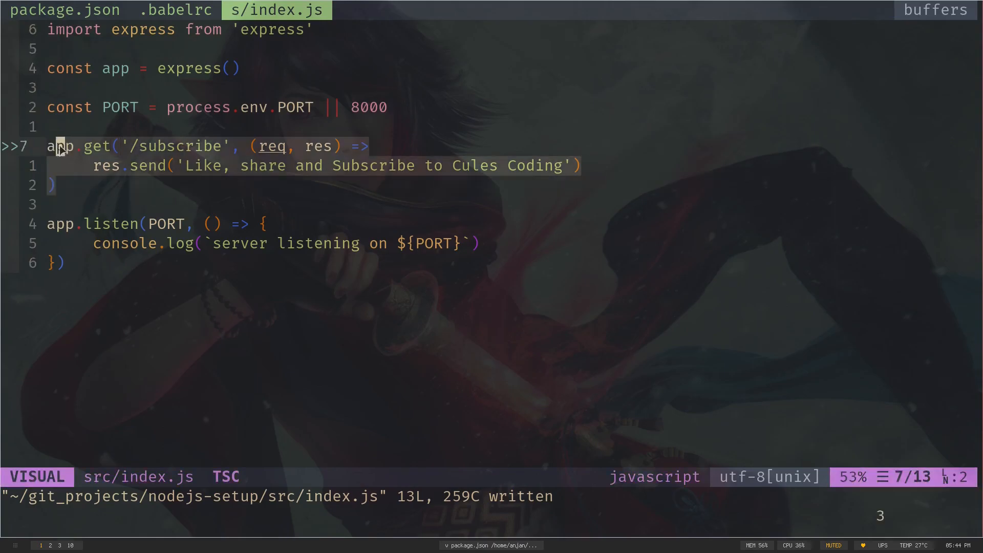
key(Escape)
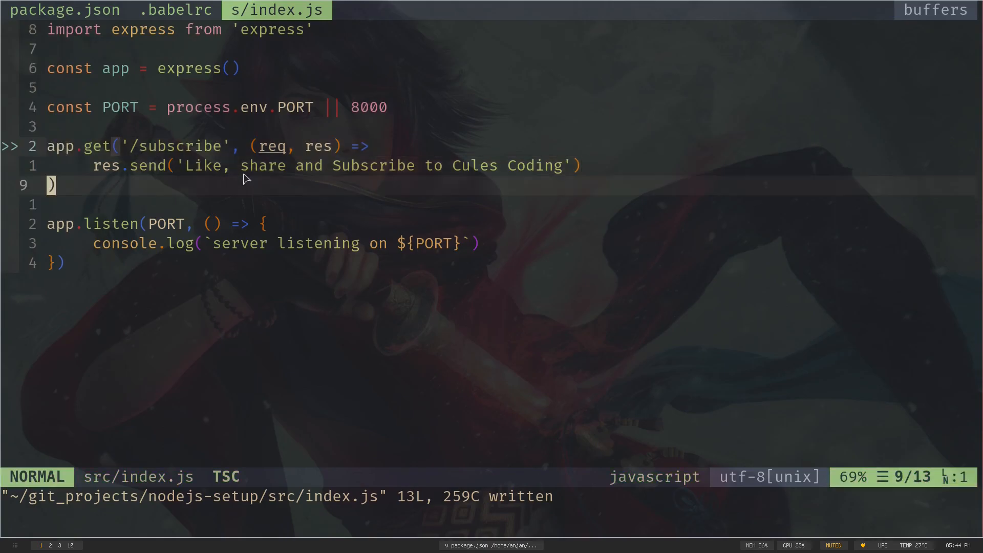
mouse_move(207, 175)
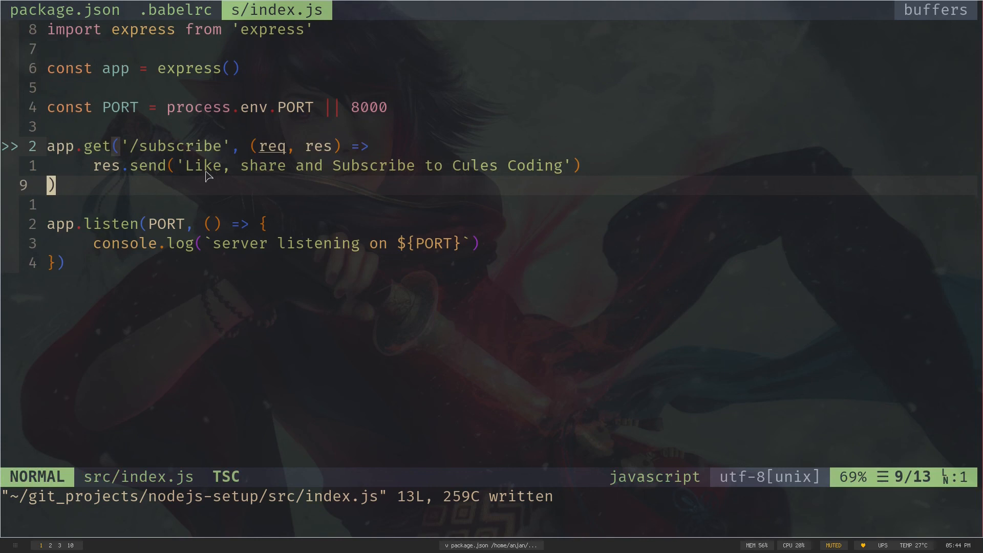
mouse_move(526, 169)
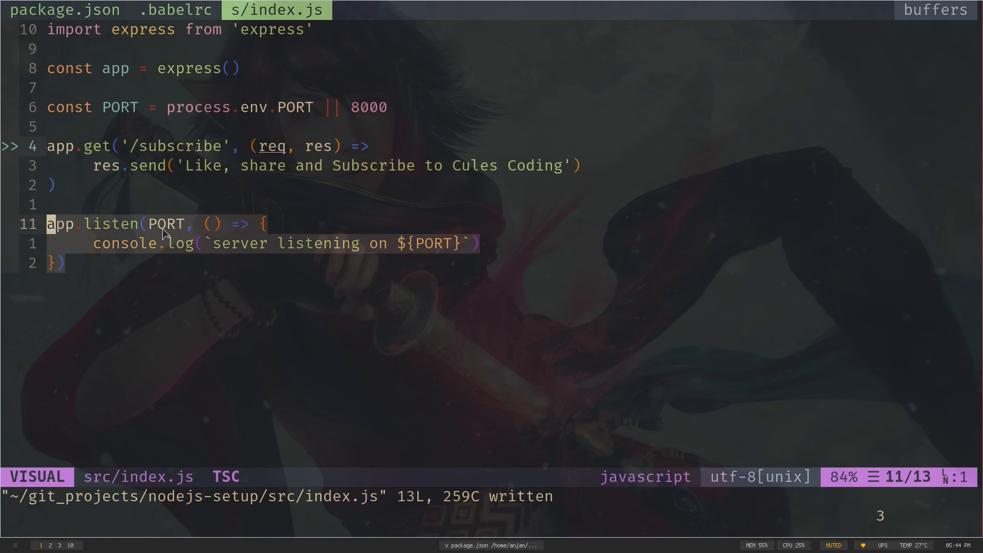
key(Escape)
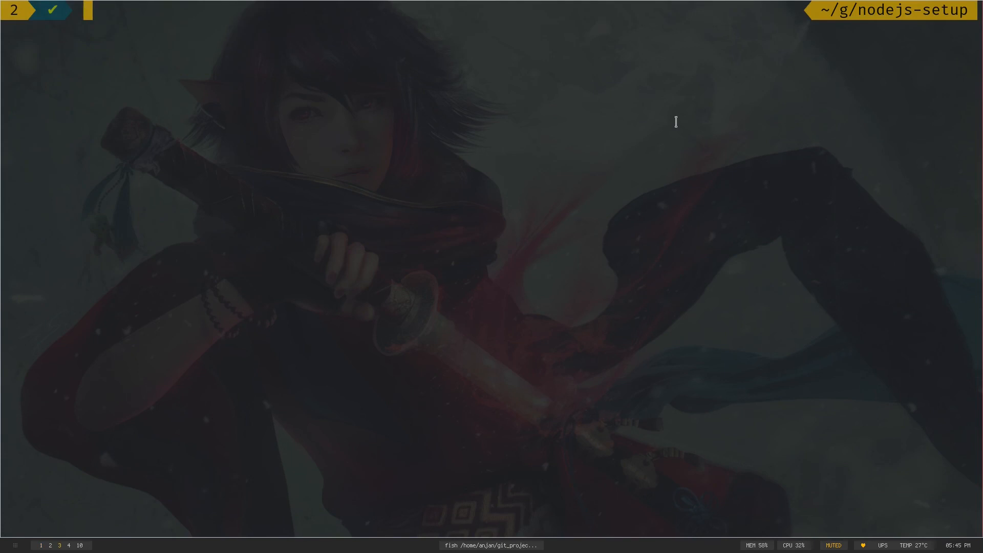
Start the development server with yarn dev.
text(yarn dev)
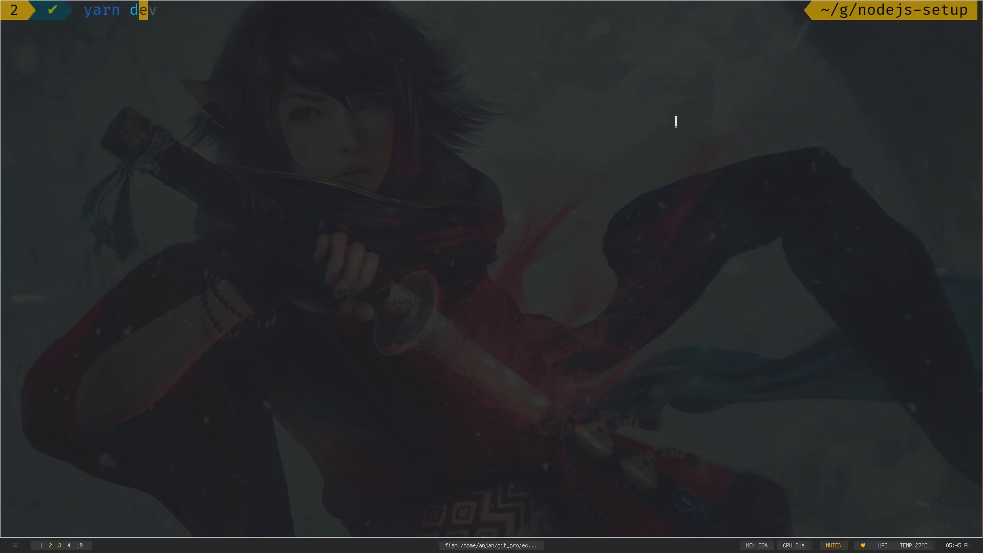
key(Return)
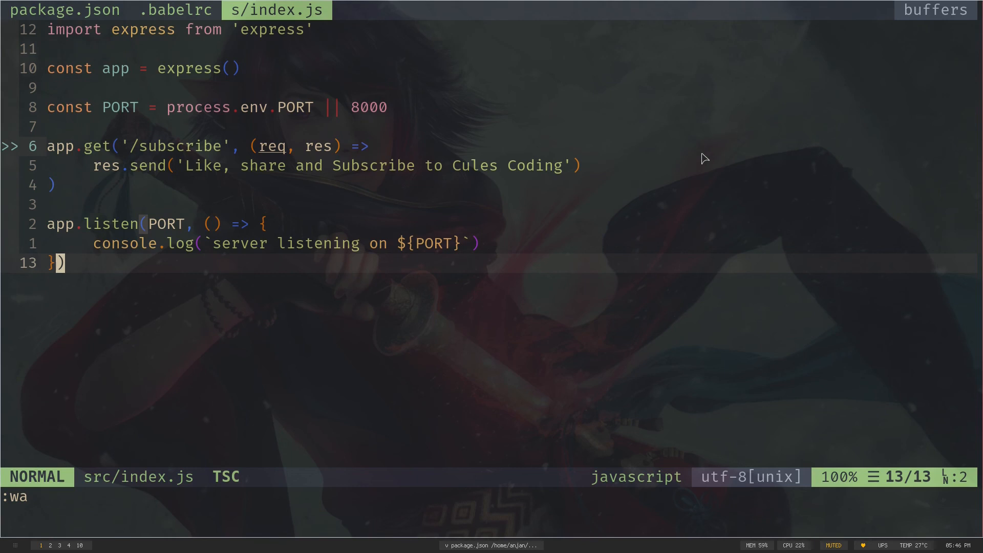
In the project tree, create a models folder under src containing user.js.
key(Return)
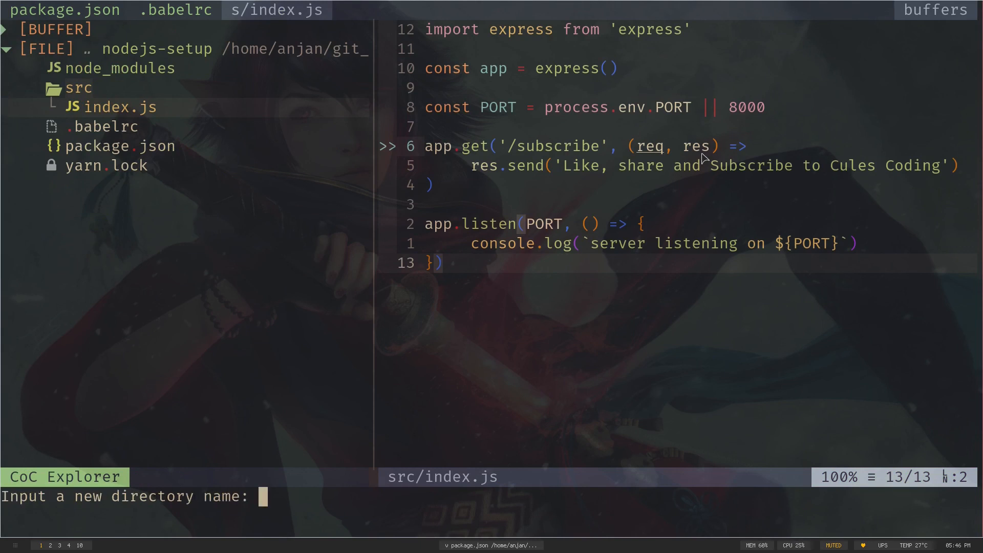
text(models)
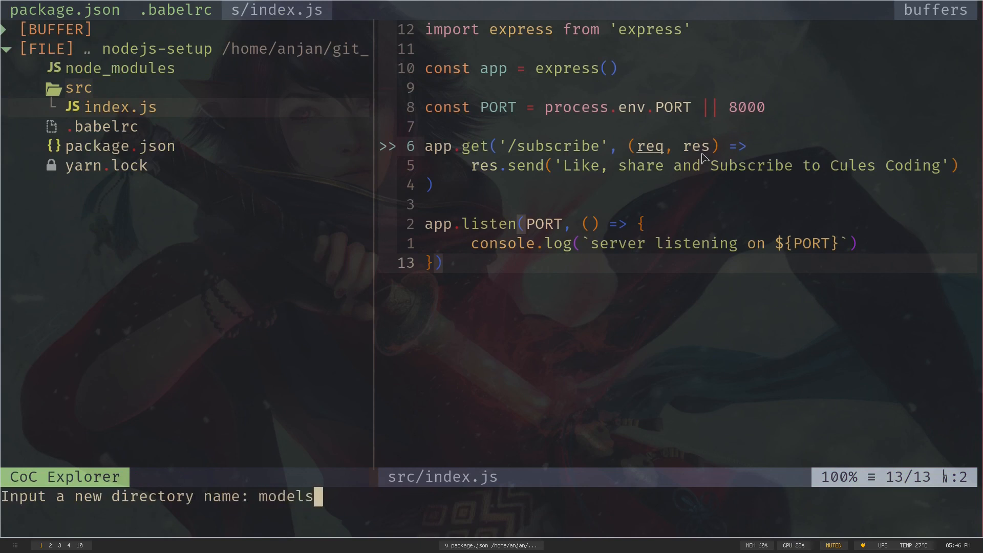
key(Return)
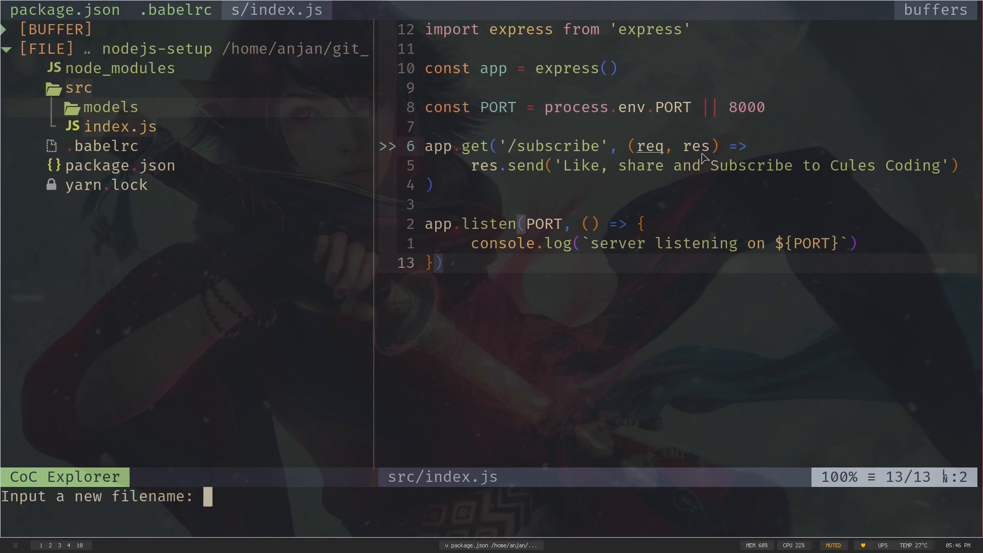
text(user.js)
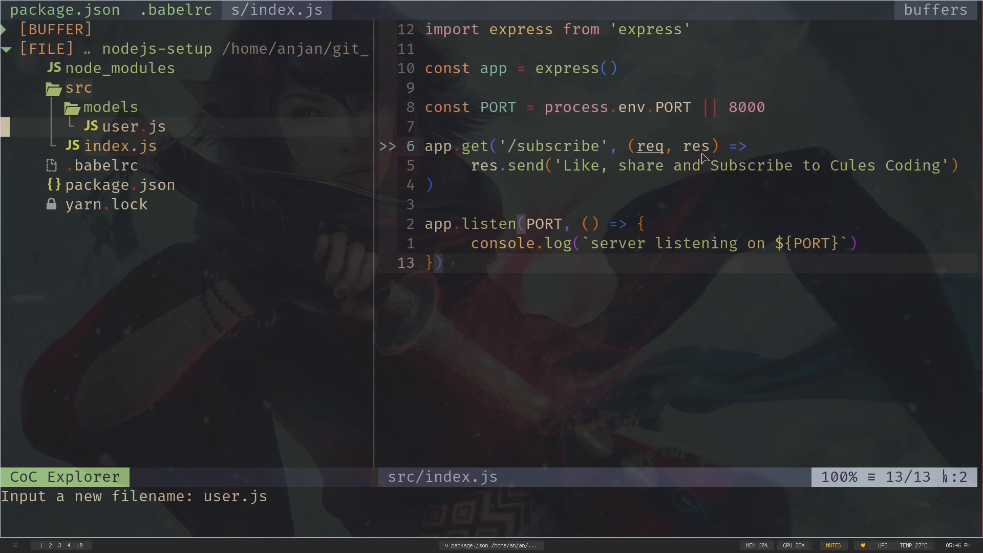
key(Return)
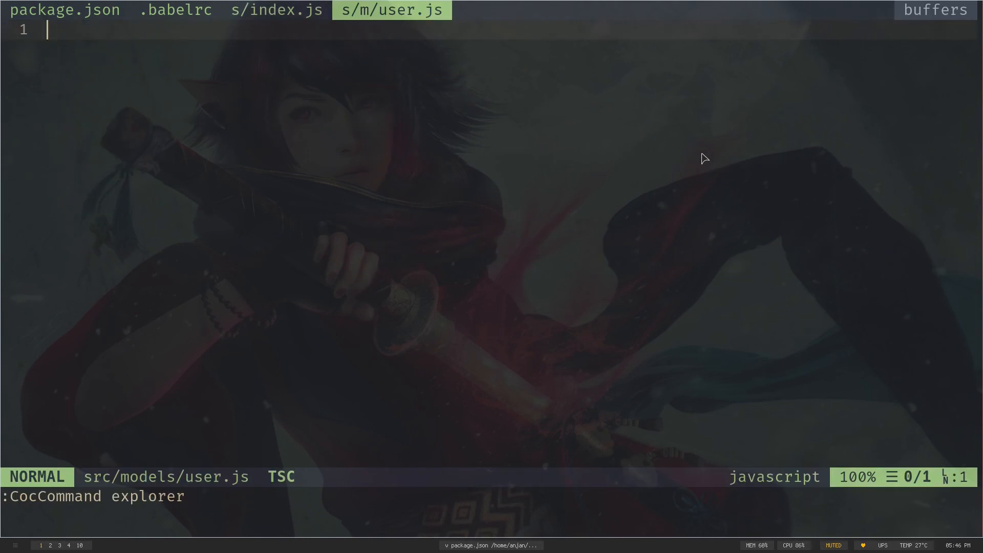
Write export default {name: 'Anjan'} in user.js.
text(export d)
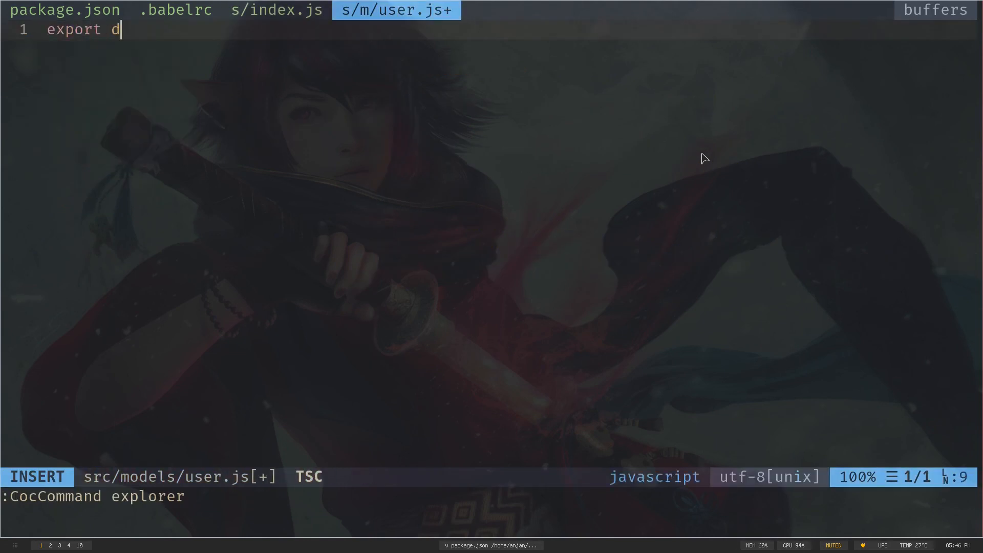
text(efault)
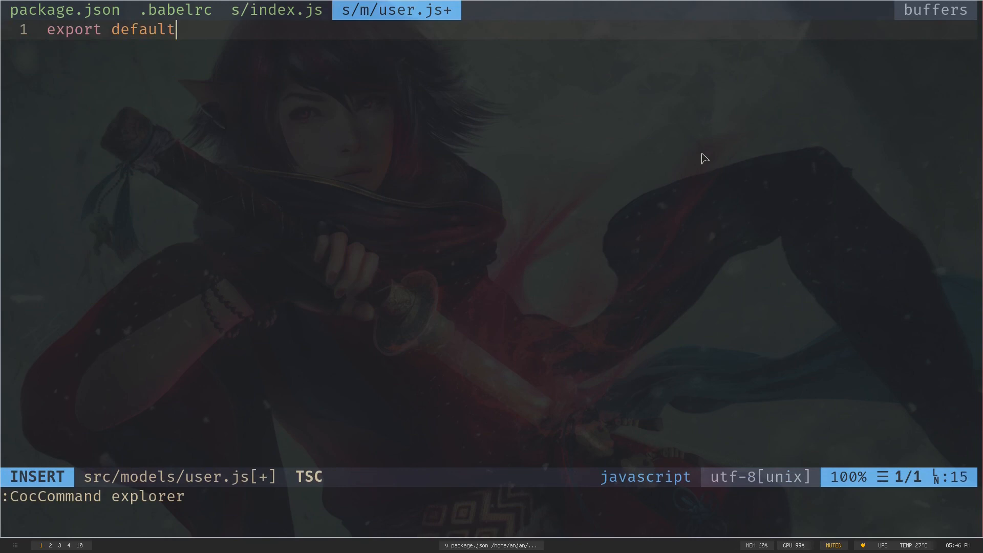
text({an)
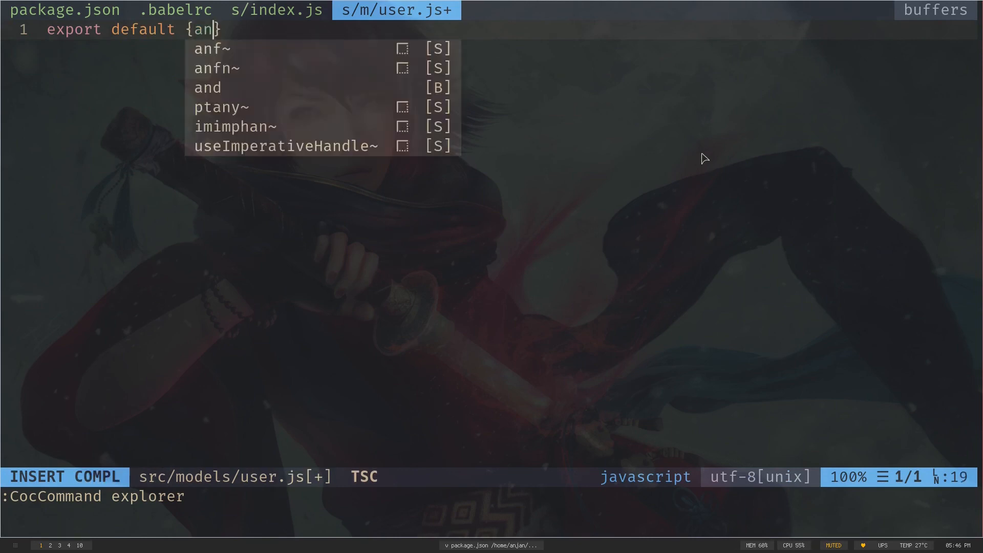
text(name: ')
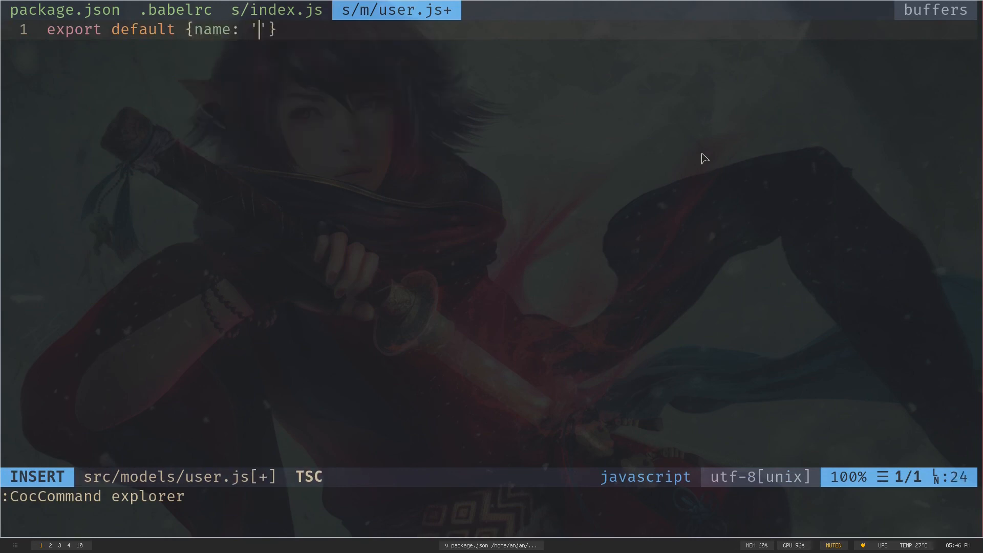
text(Anjanj)
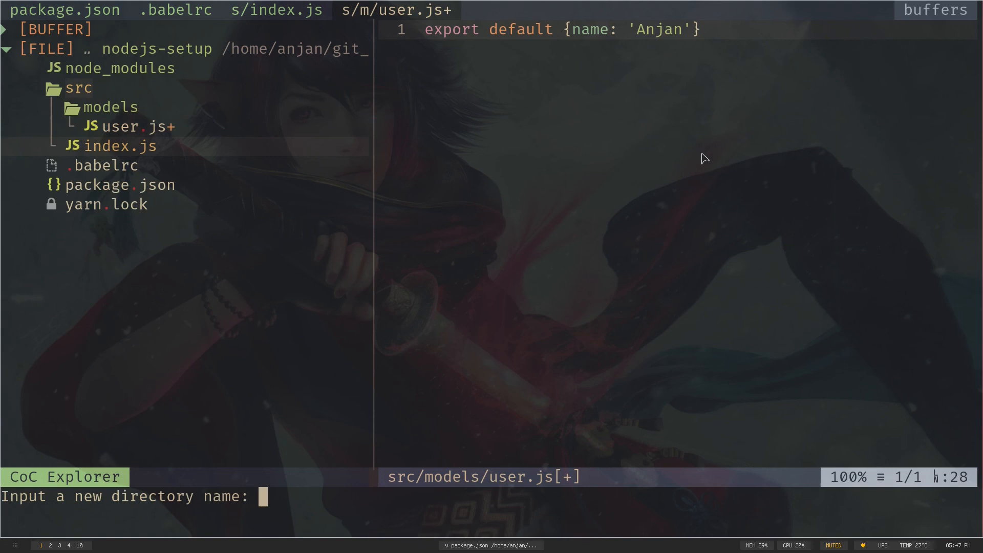
Create utils/print.js and import User from '../models/user' with a relative path.
text(util)
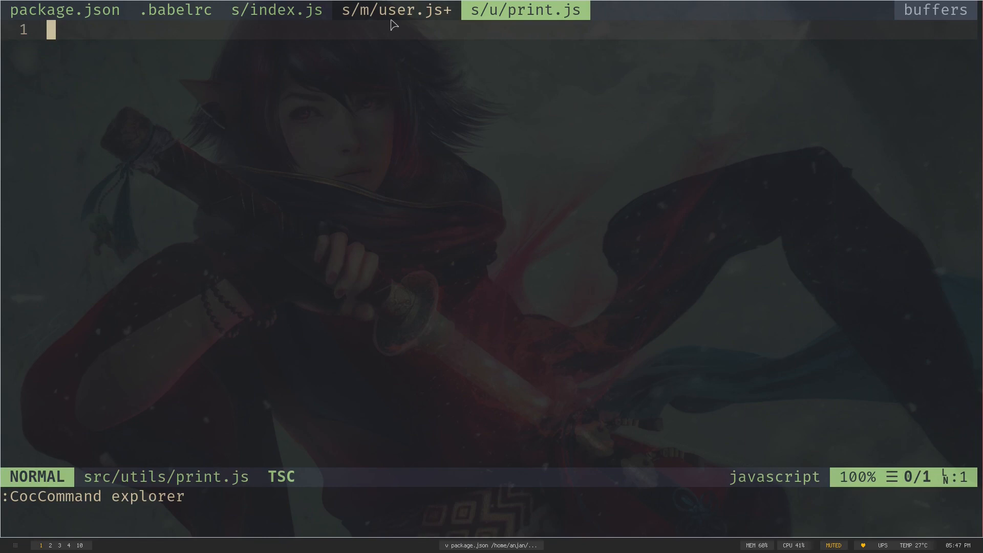
key(i)
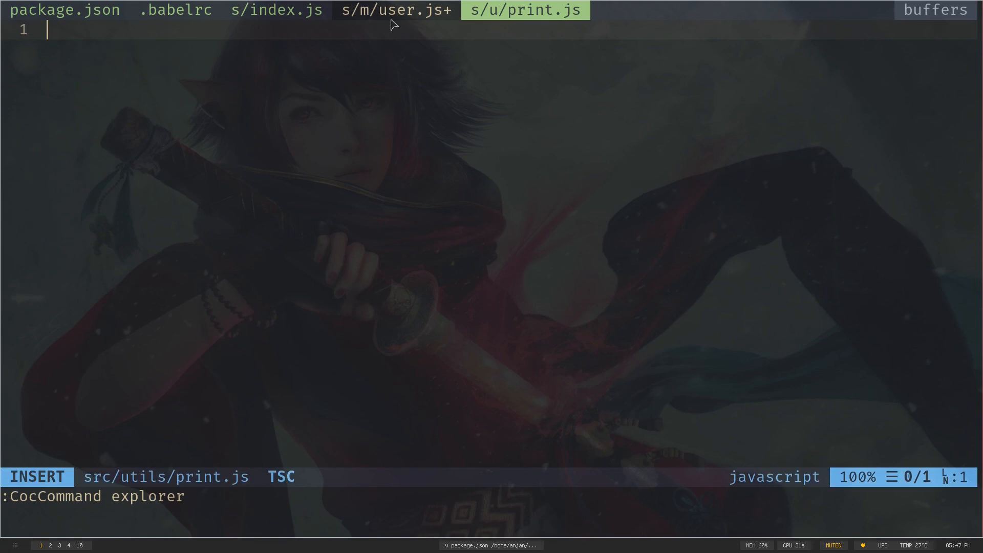
text(import Us)
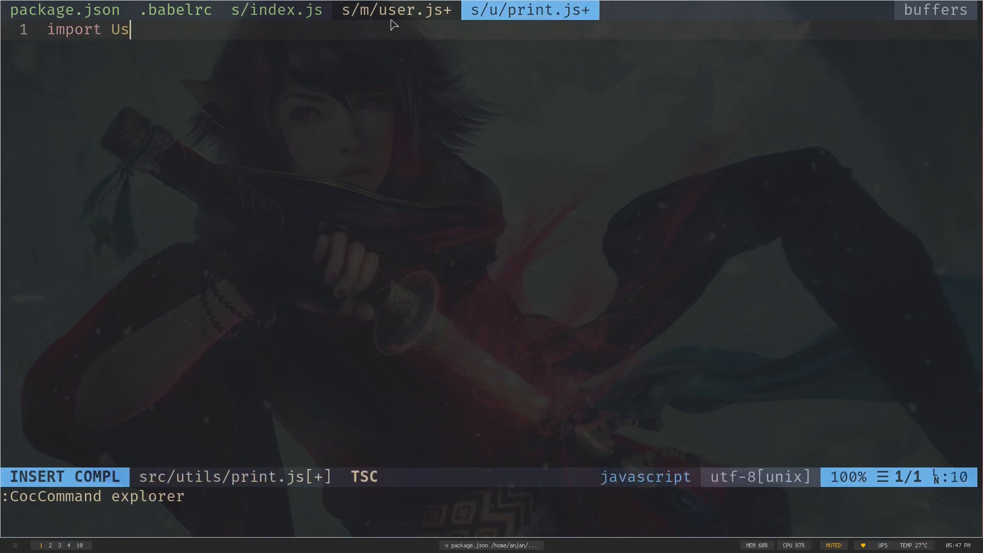
text(er from ')
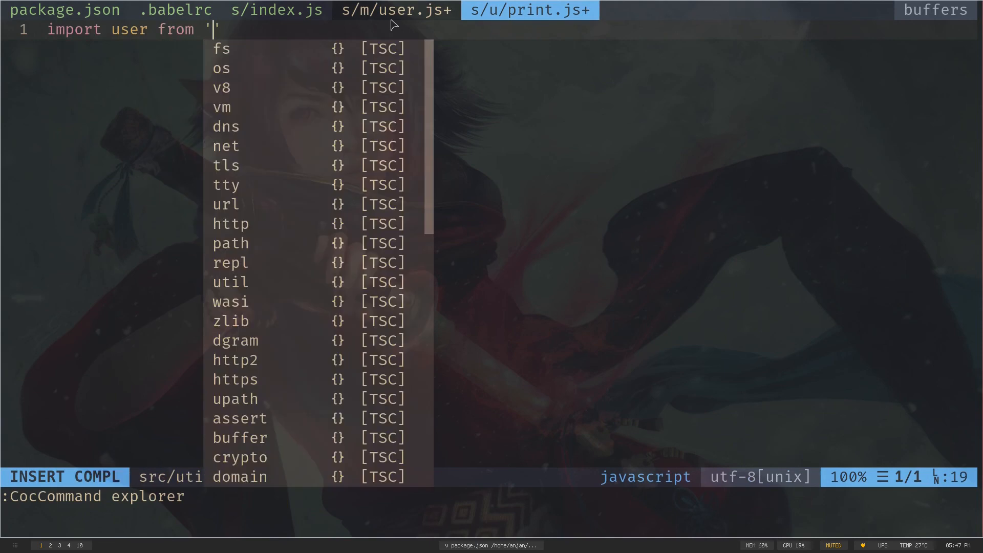
text(../)
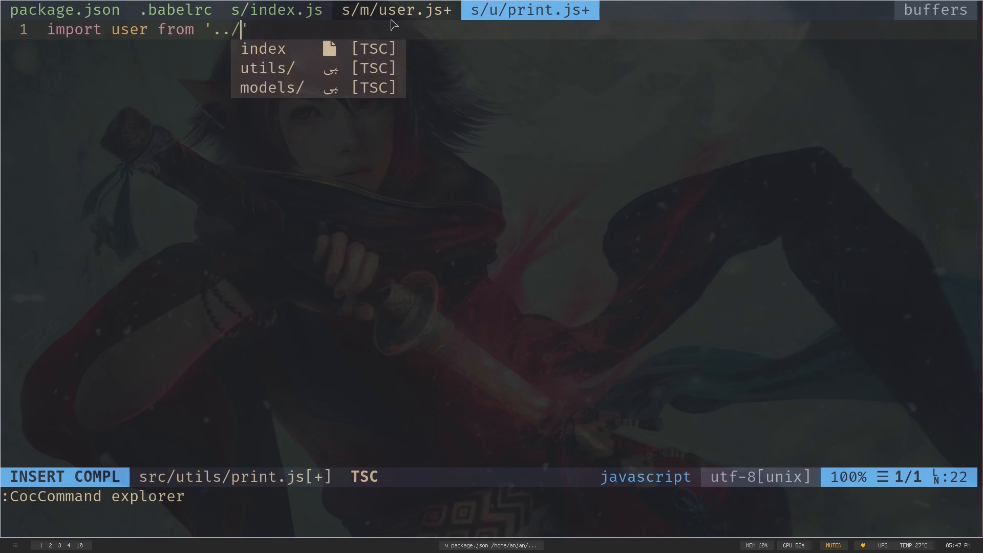
text(models)
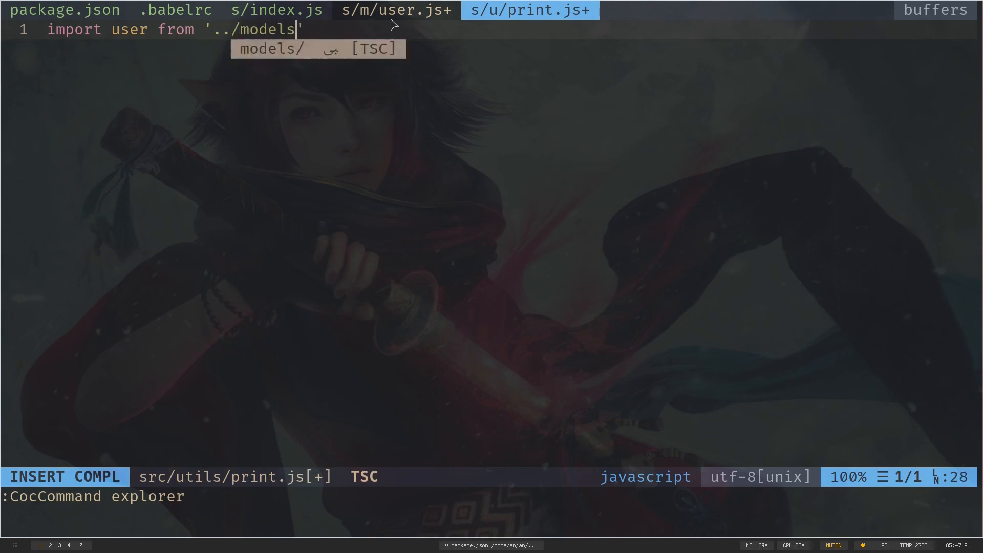
text(/userj)
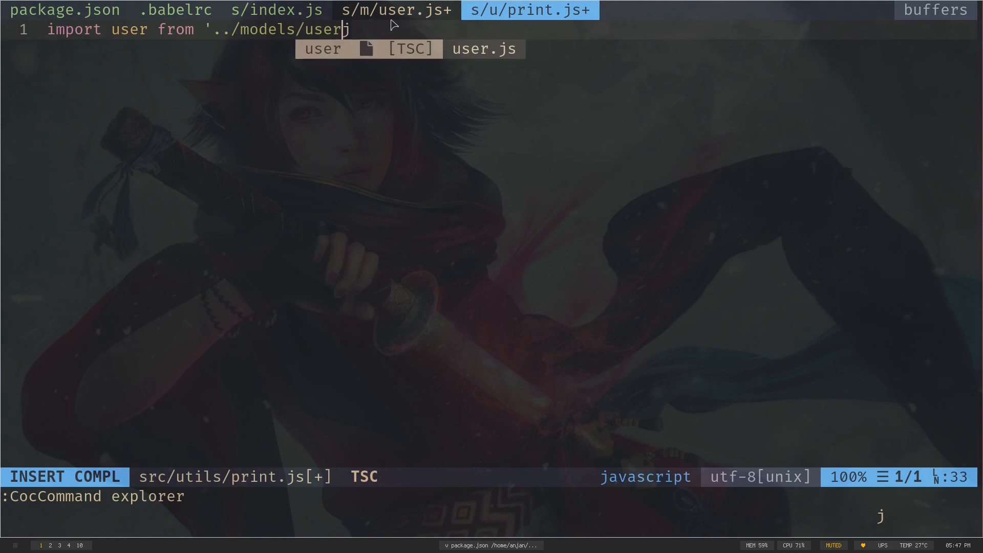
key(Escape)
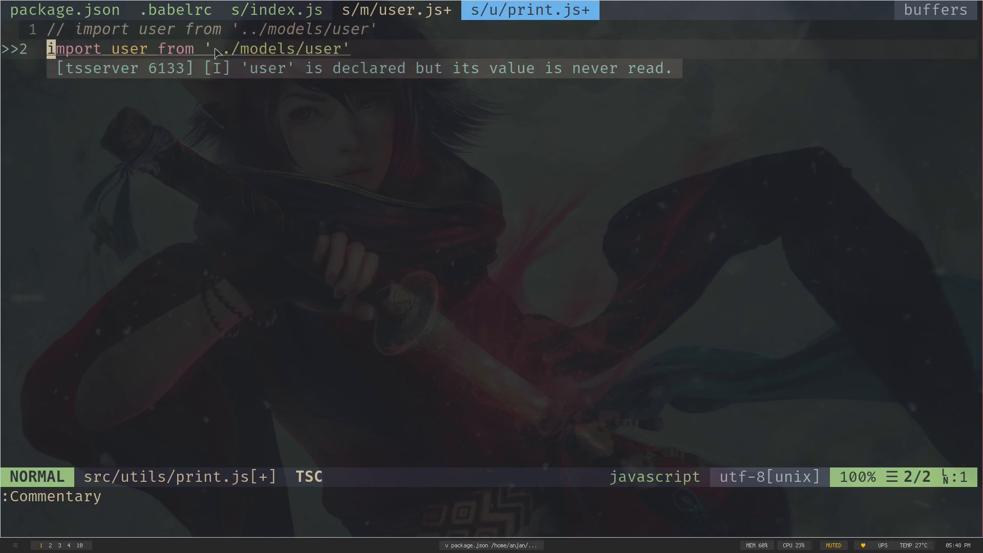
Switch the import to absolute 'models/user' and add export default () => console.log(user).
key(v)
text(j)
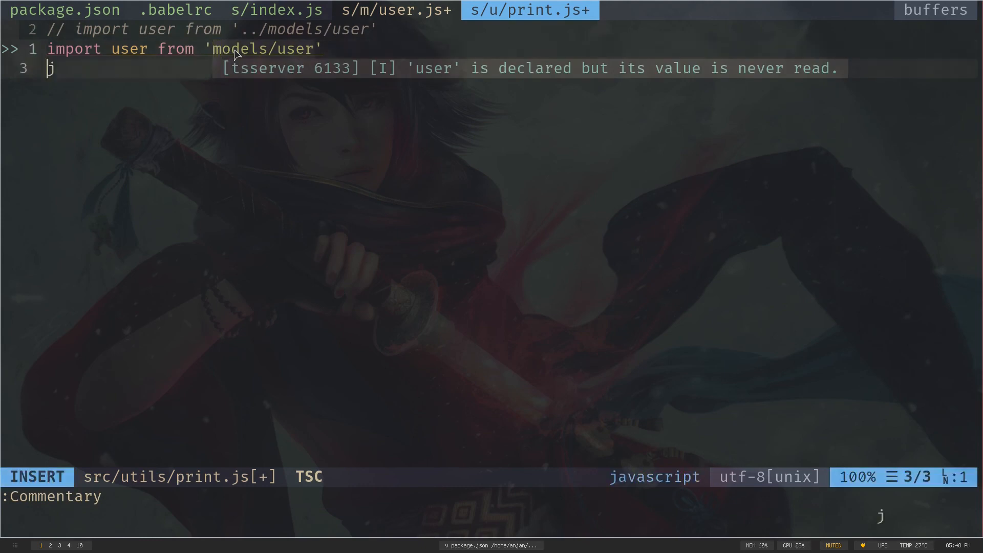
text(expo)
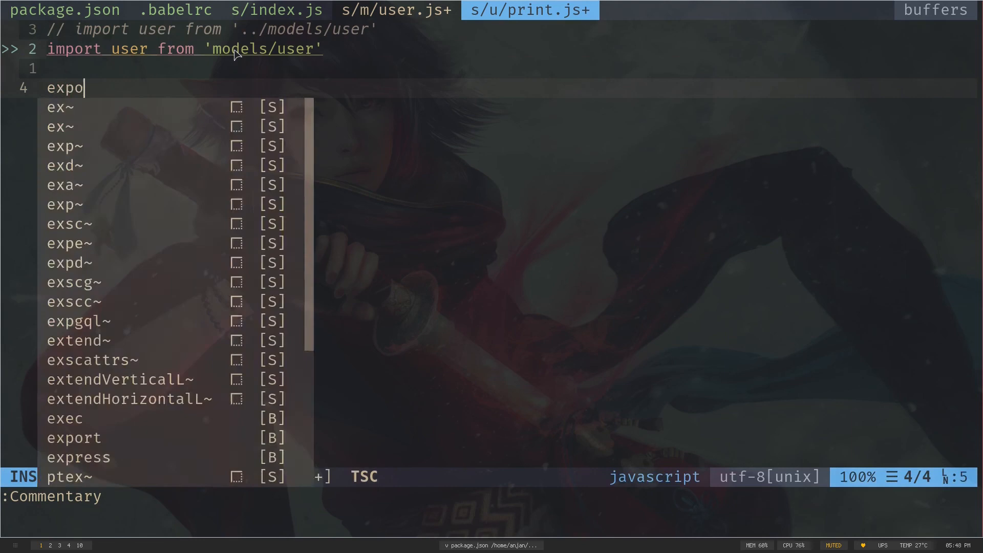
text(rt de)
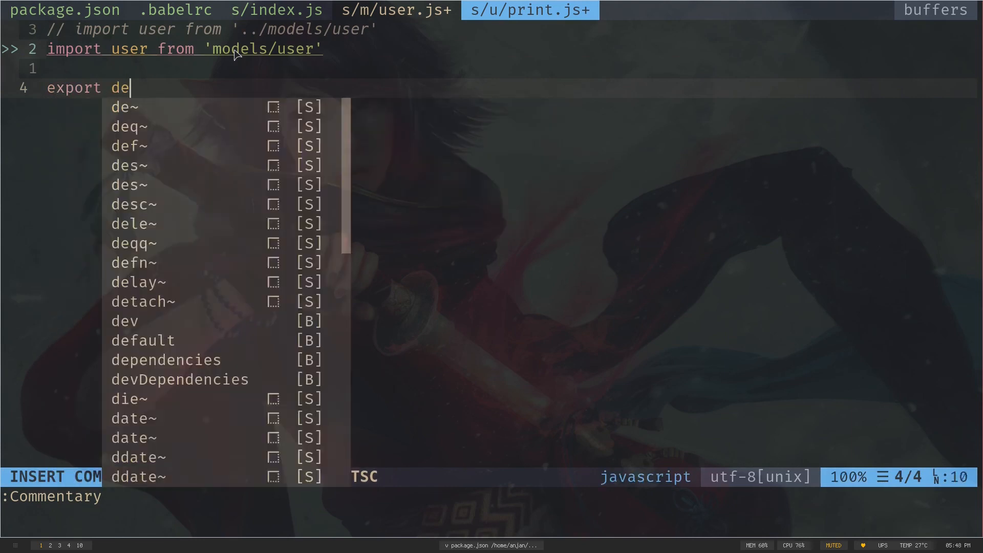
text(fault)
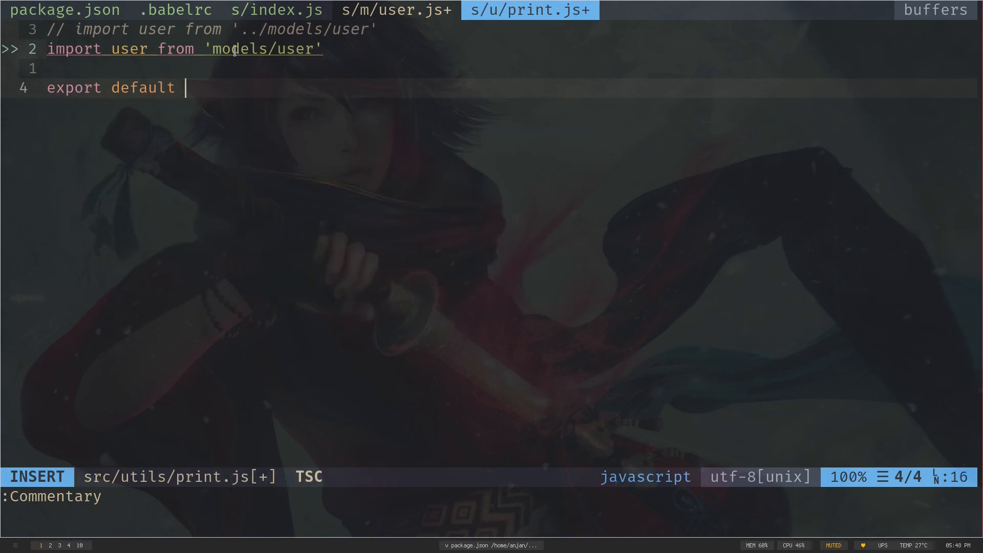
text(() => c)
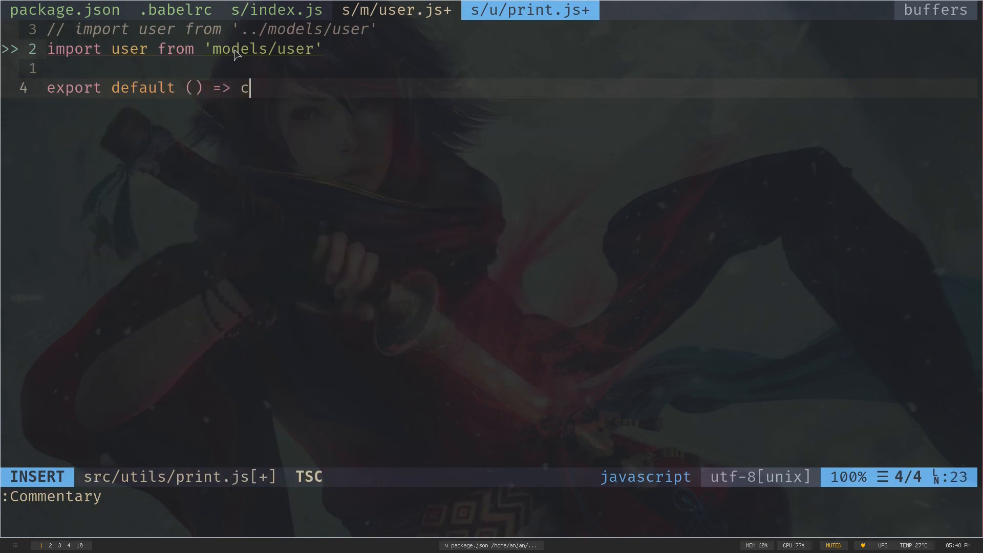
text(onsole.log)
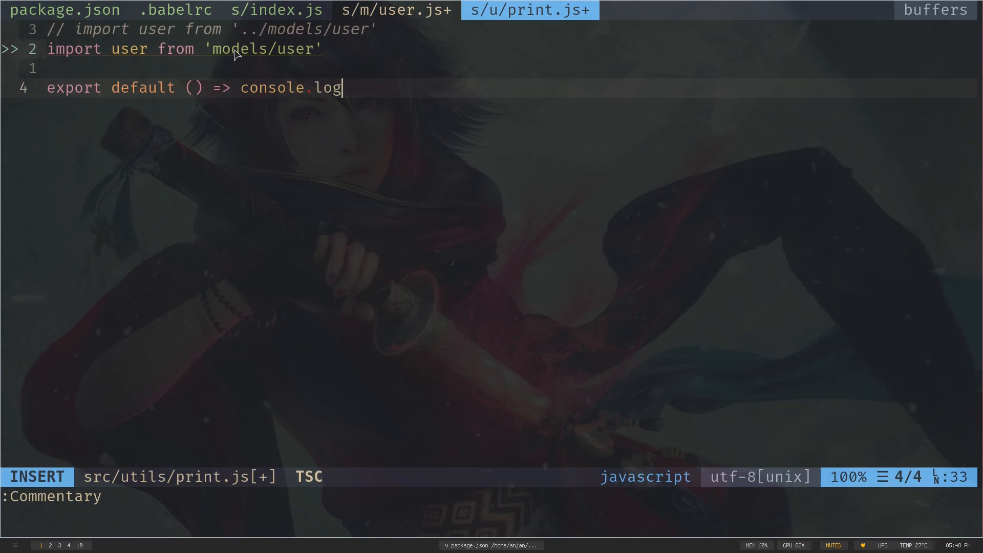
text((user)
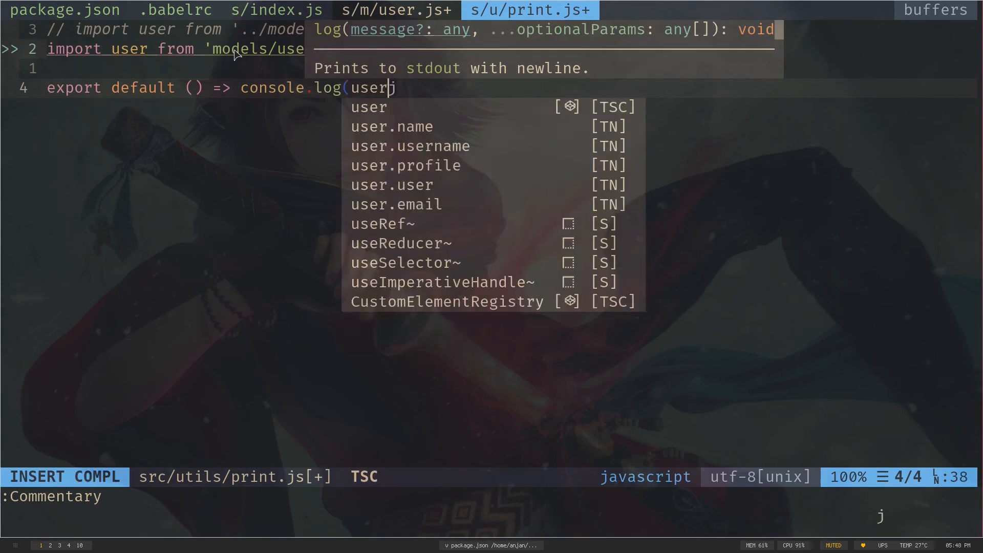
key(Escape)
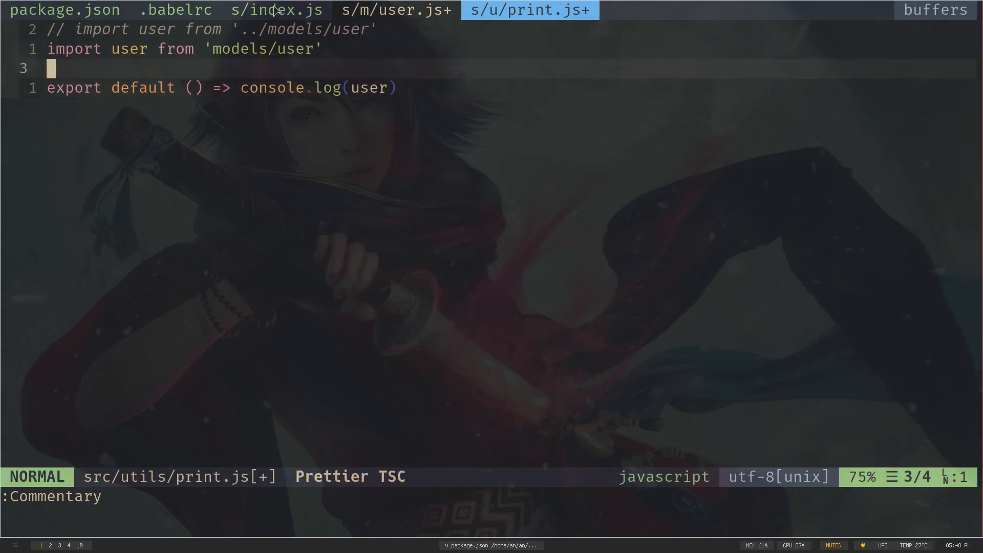
Back in src/index.js, add import print from 'utils/print' at the top.
click(274, 10)
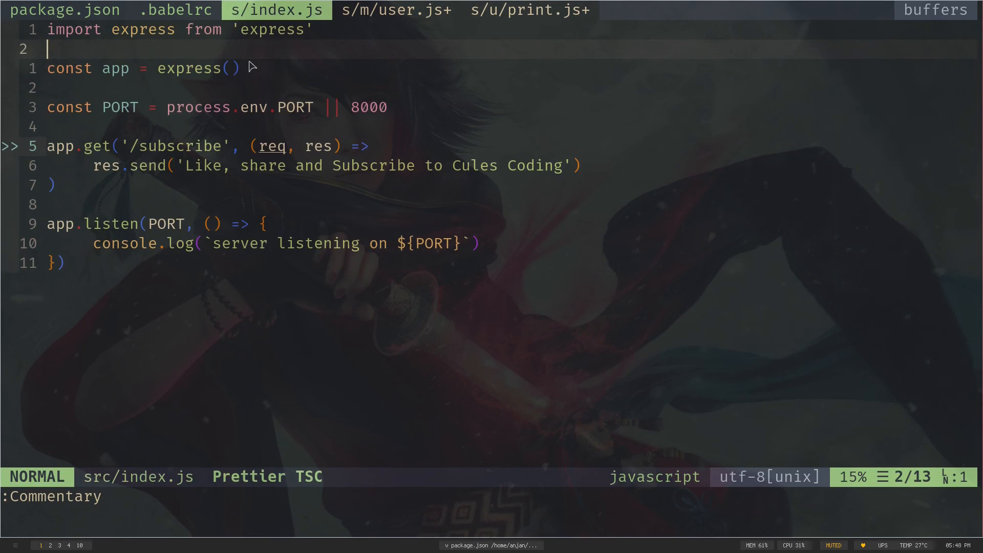
text(imp)
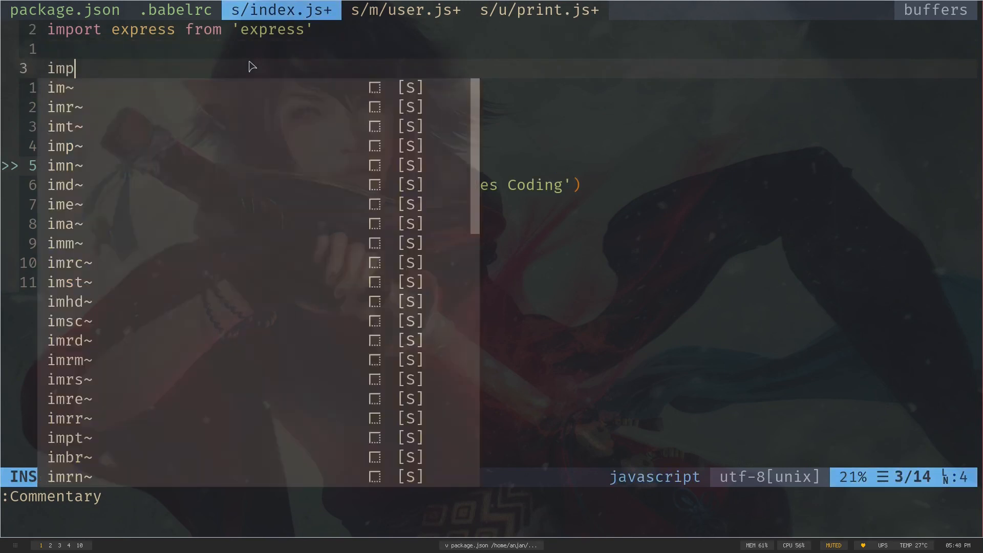
text(ort print)
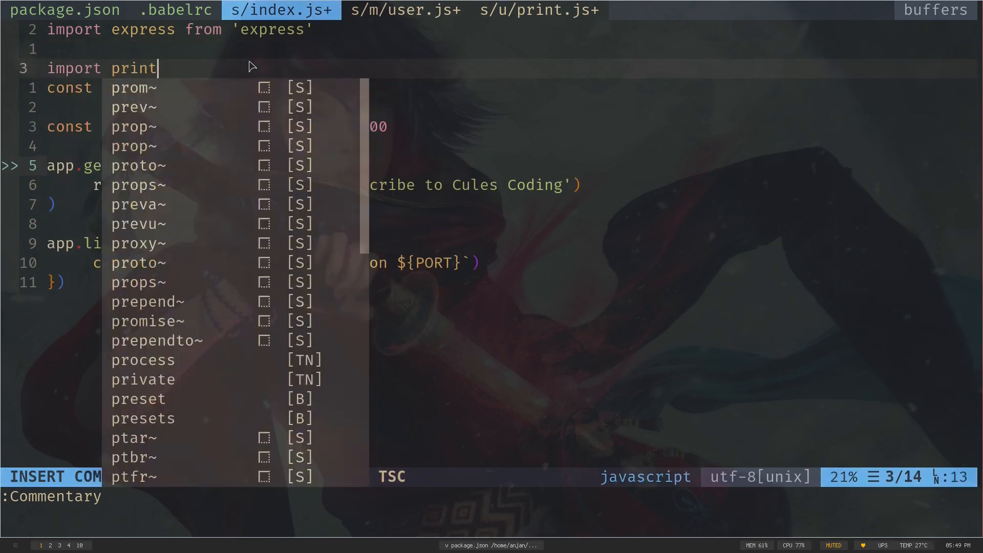
text(from 'u)
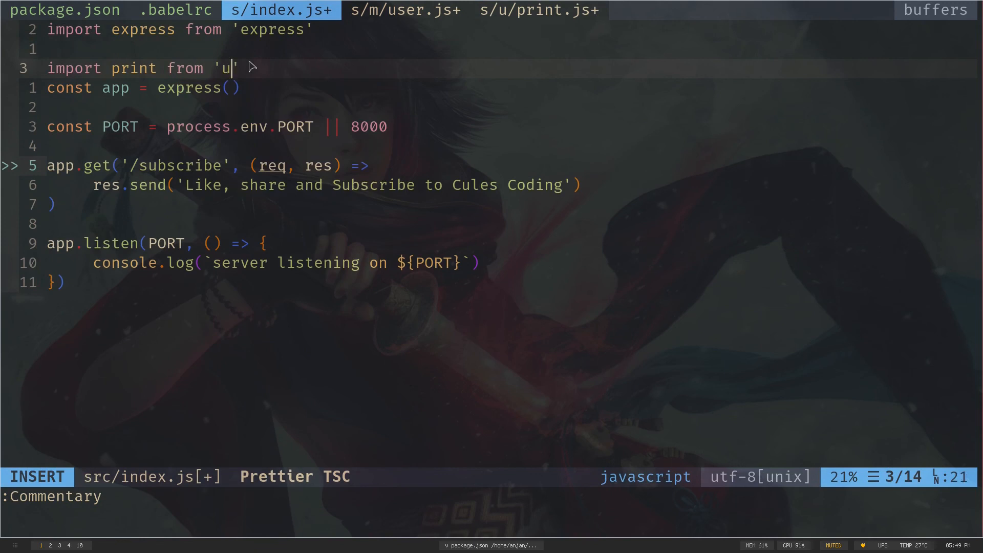
text(tils/pri)
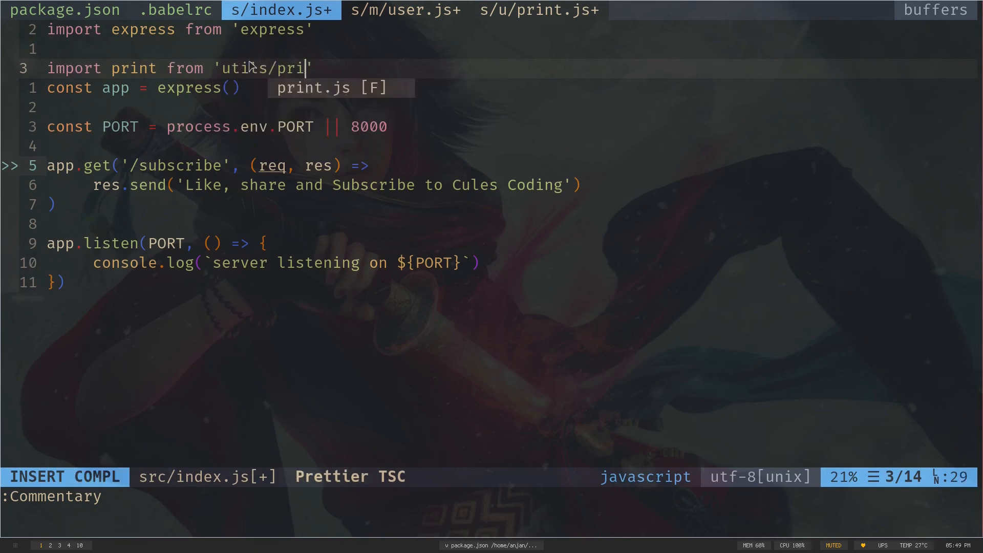
key(Escape)
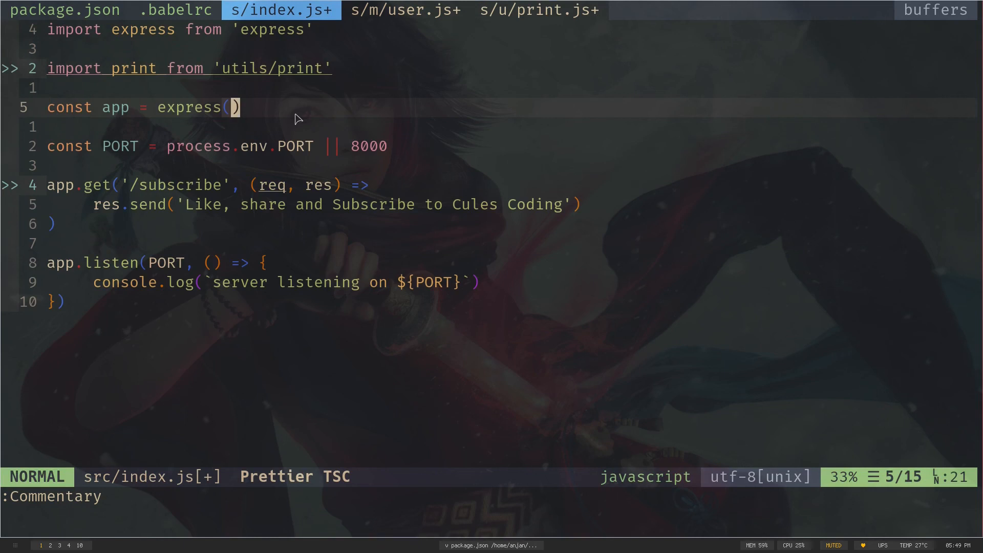
text(pri)
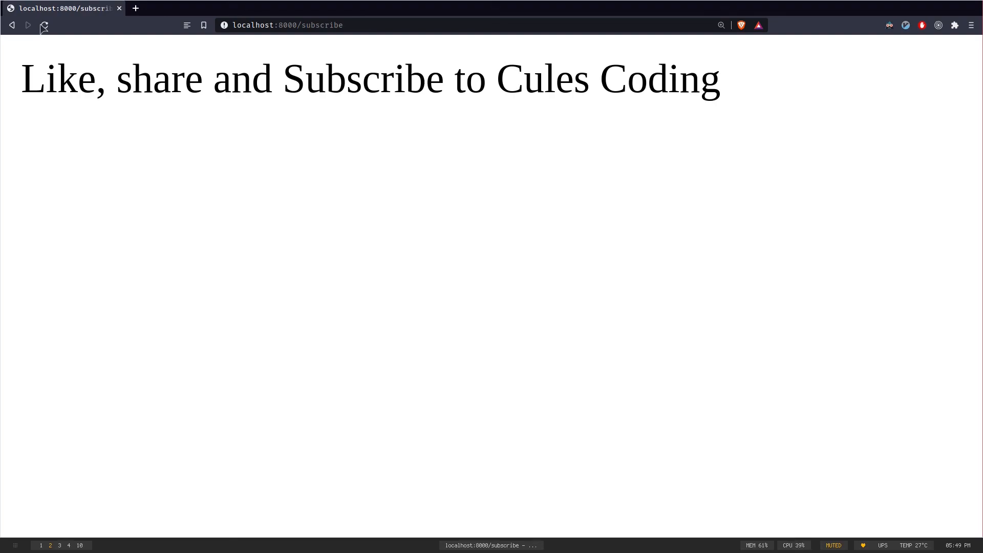
Reload localhost:8000/subscribe and select its message text.
click(44, 25)
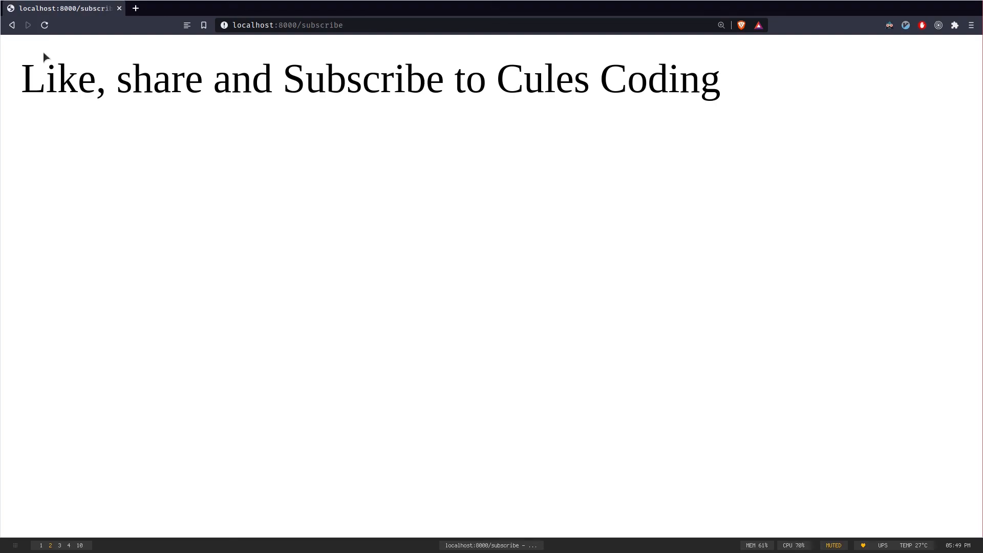
triple_click(370, 78)
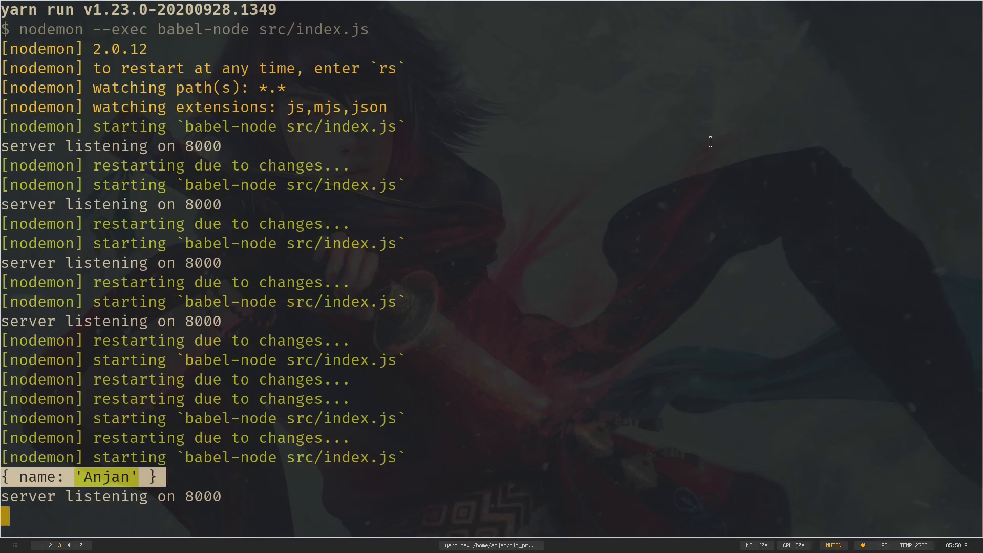
Stop the dev server and run yarn build to compile src into build.
key(ctrl+c)
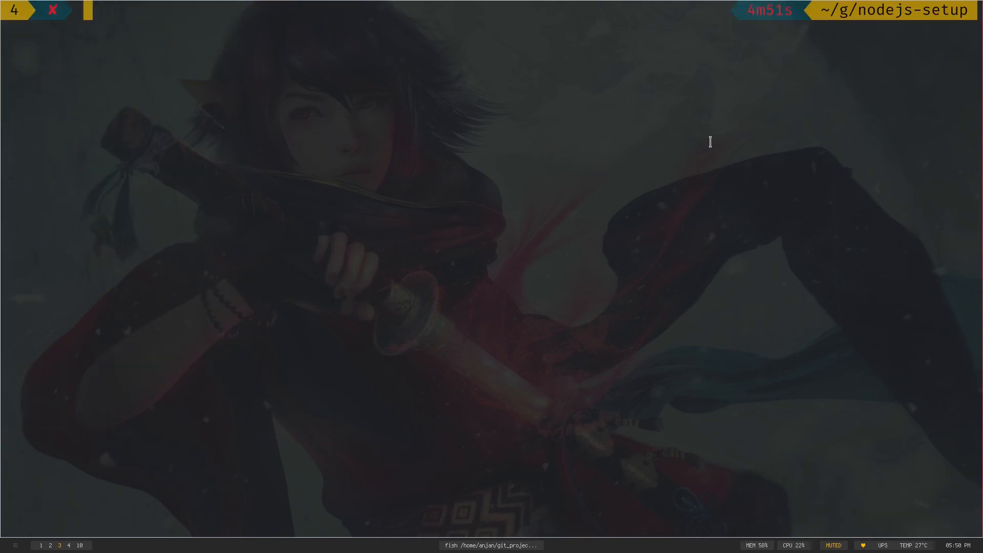
text(yarn dev)
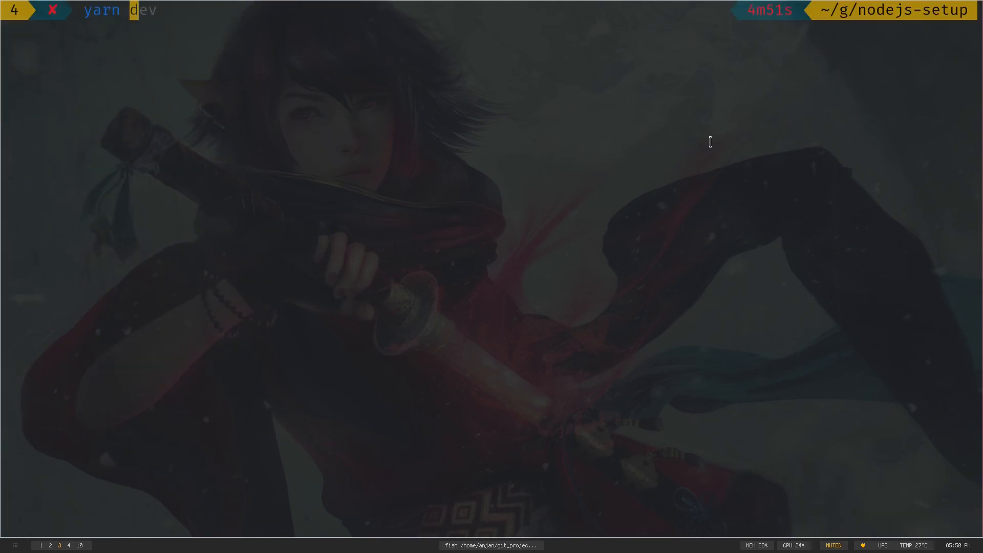
text(build)
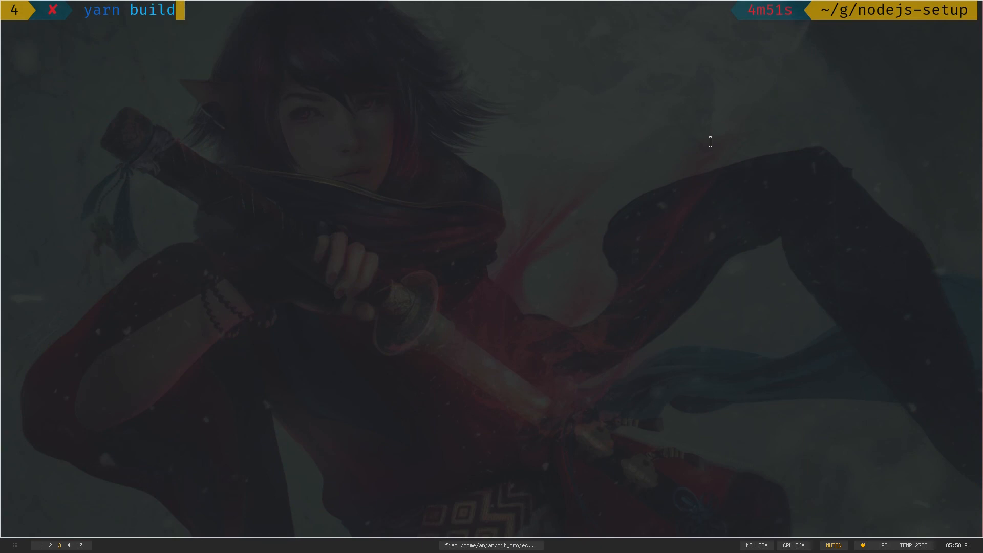
key(Return)
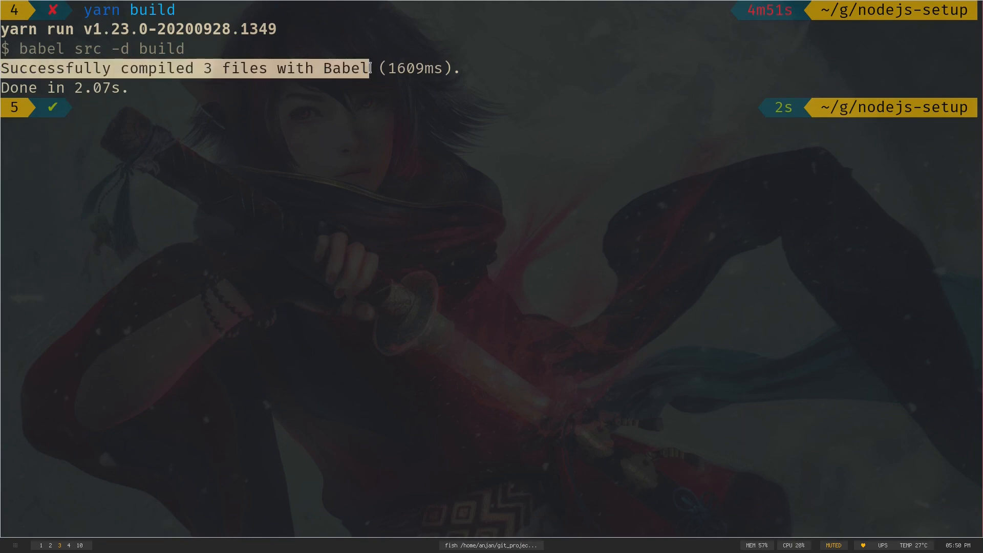
Run yarn start to launch the built server and reload the page.
text(yarn start)
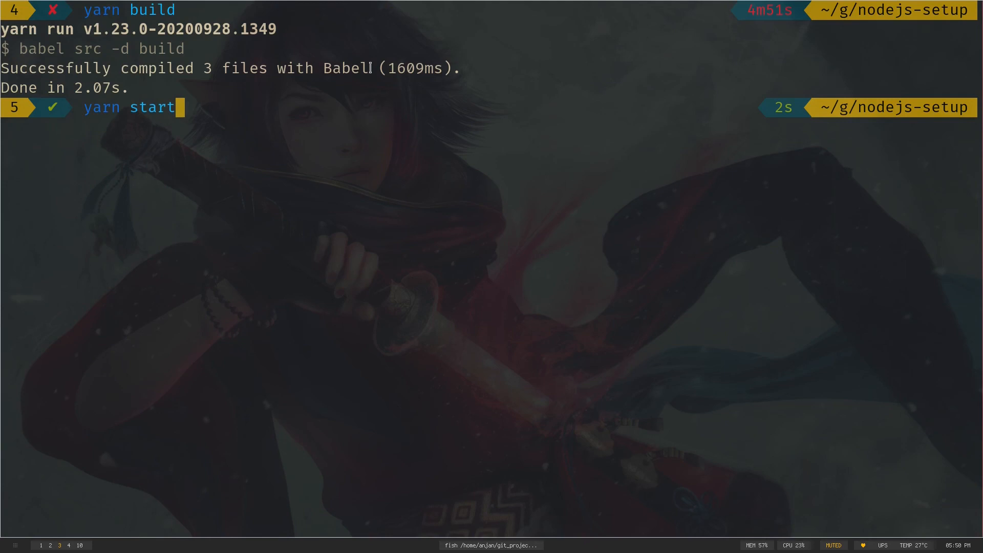
key(Return)
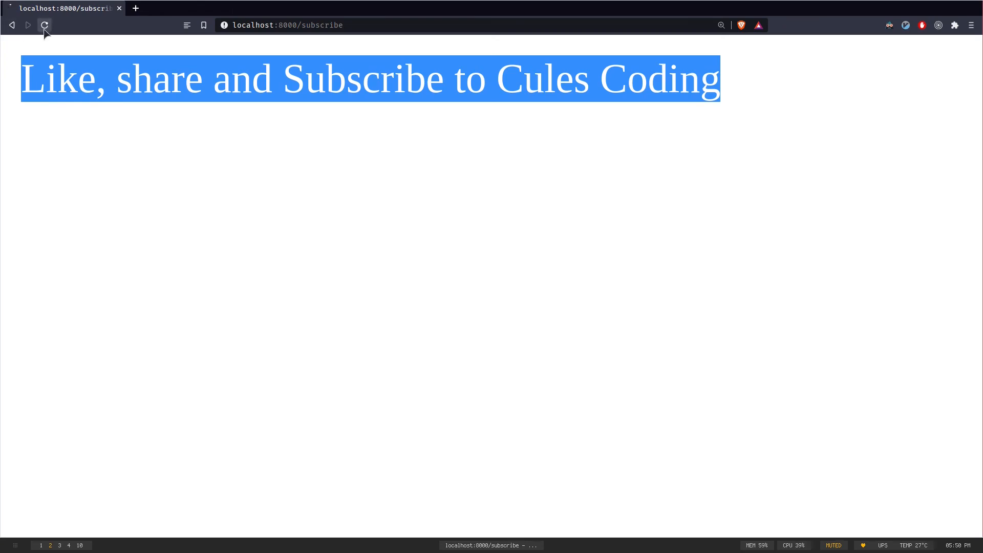
click(219, 260)
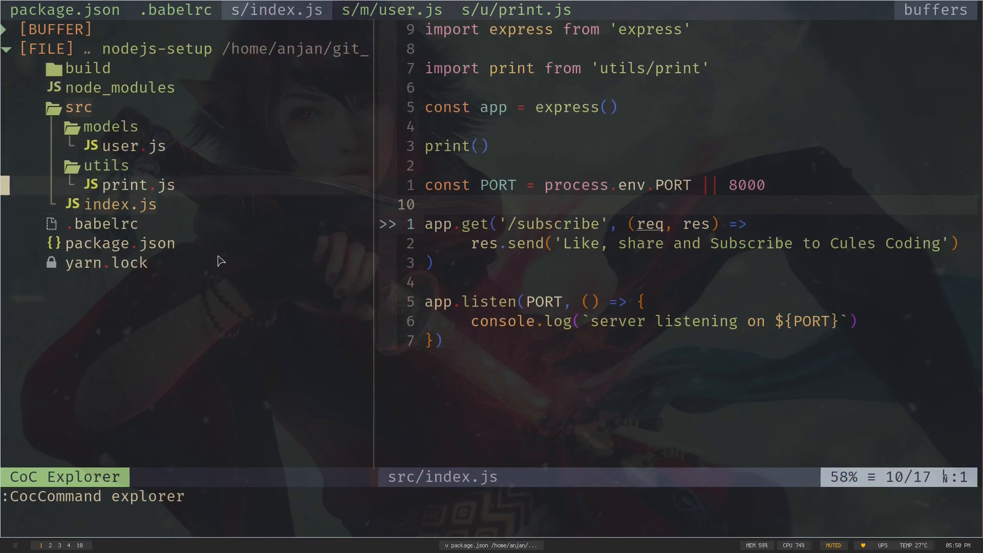
View the compiled CommonJS build/index.js, then return to the src/index.js buffer.
click(89, 68)
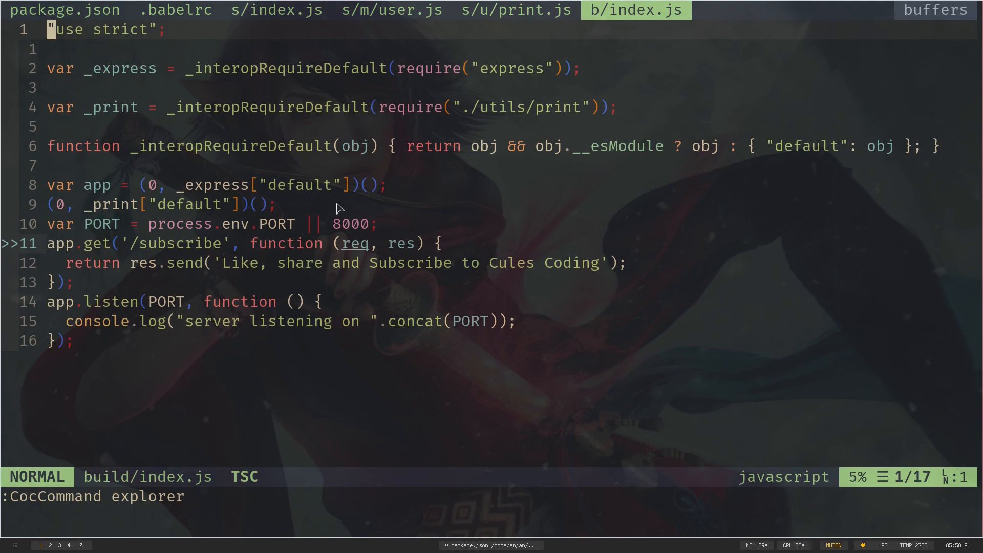
click(274, 10)
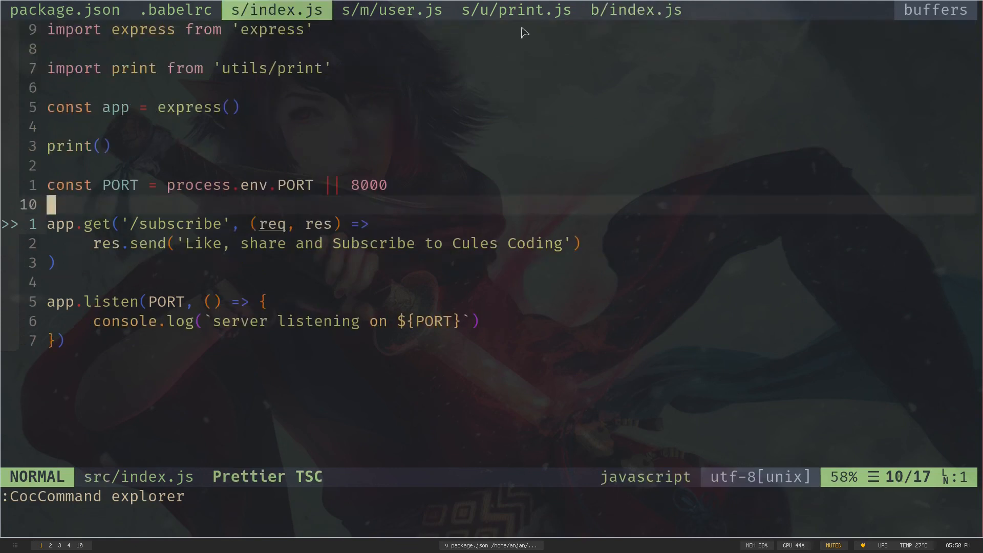
click(635, 10)
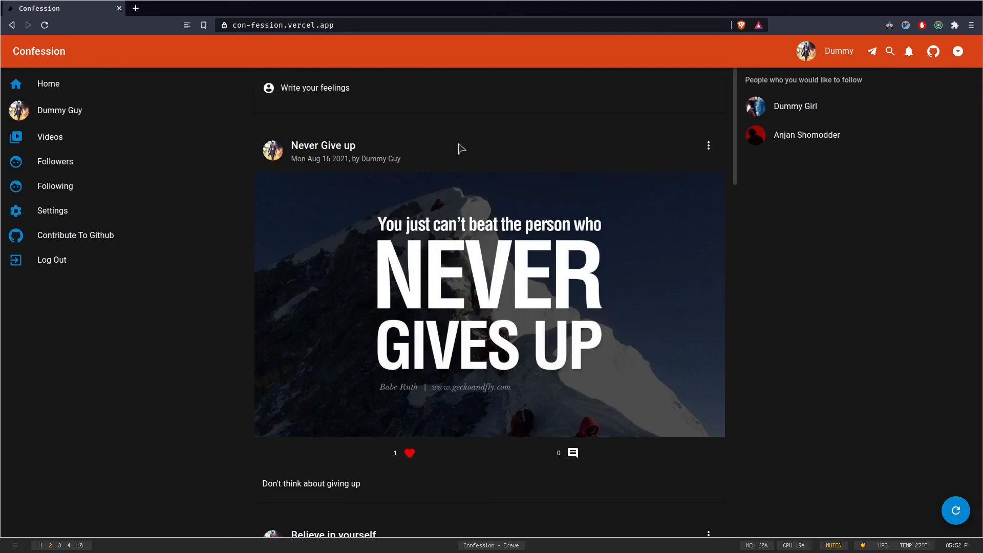
scroll(down, 3)
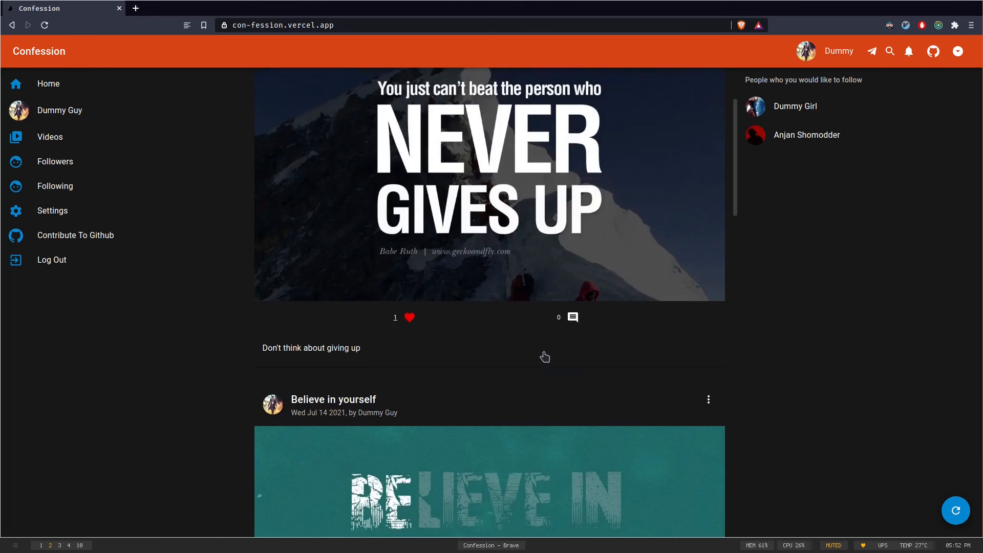
mouse_move(325, 283)
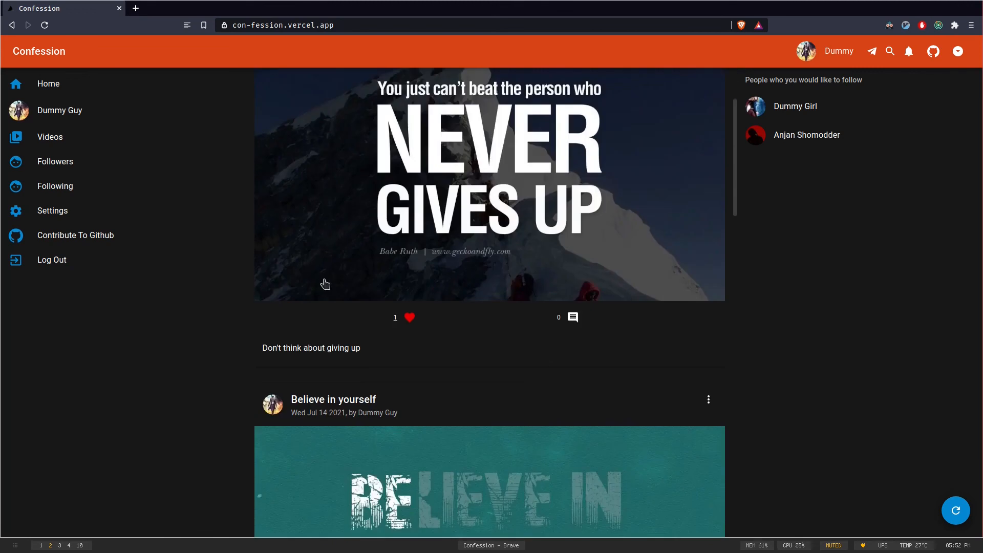
click(59, 110)
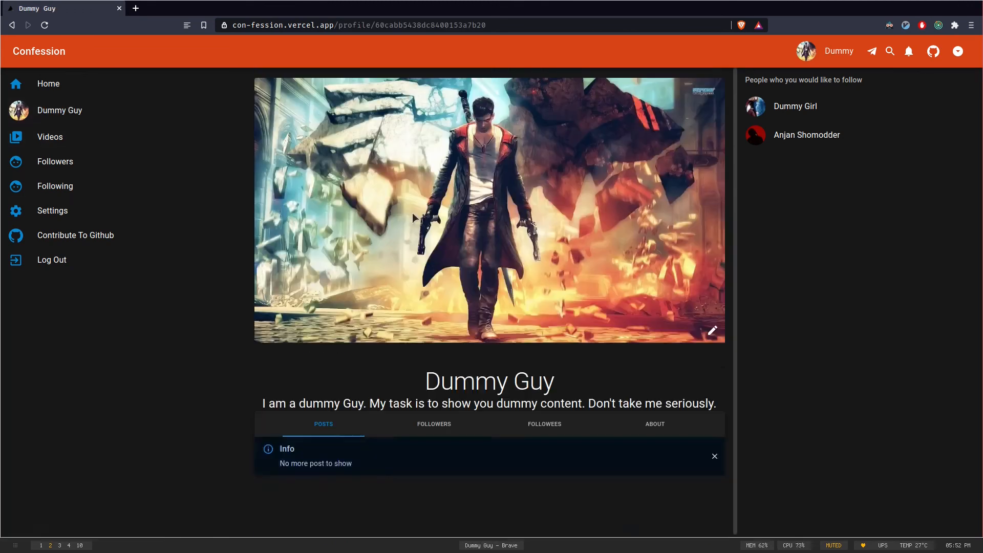
click(713, 455)
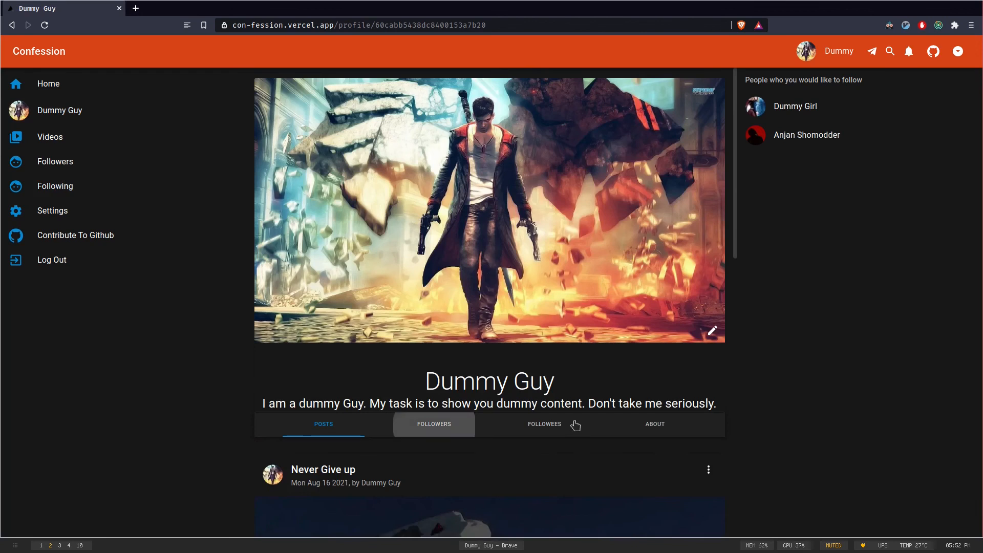
click(432, 423)
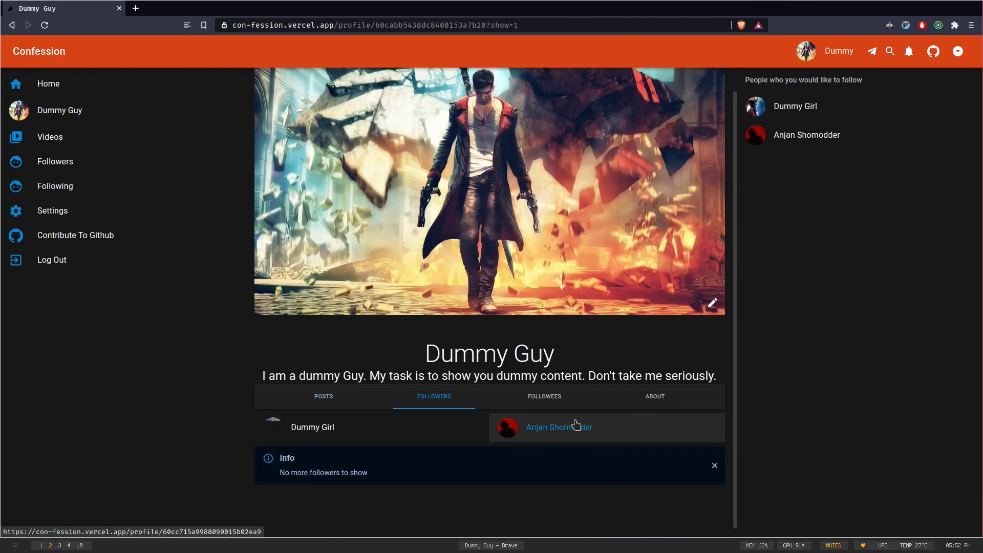
click(49, 84)
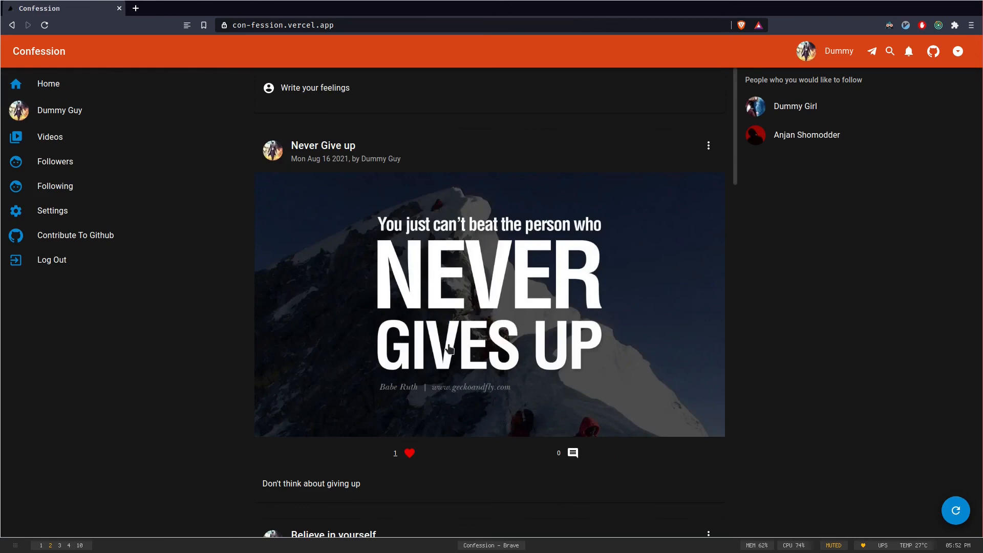
scroll(down, 3)
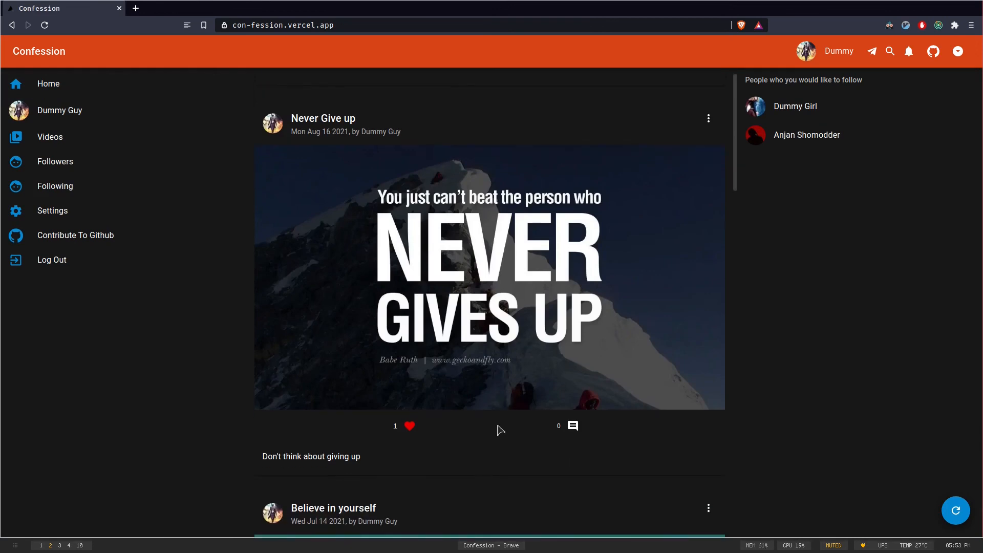
scroll(up, 3)
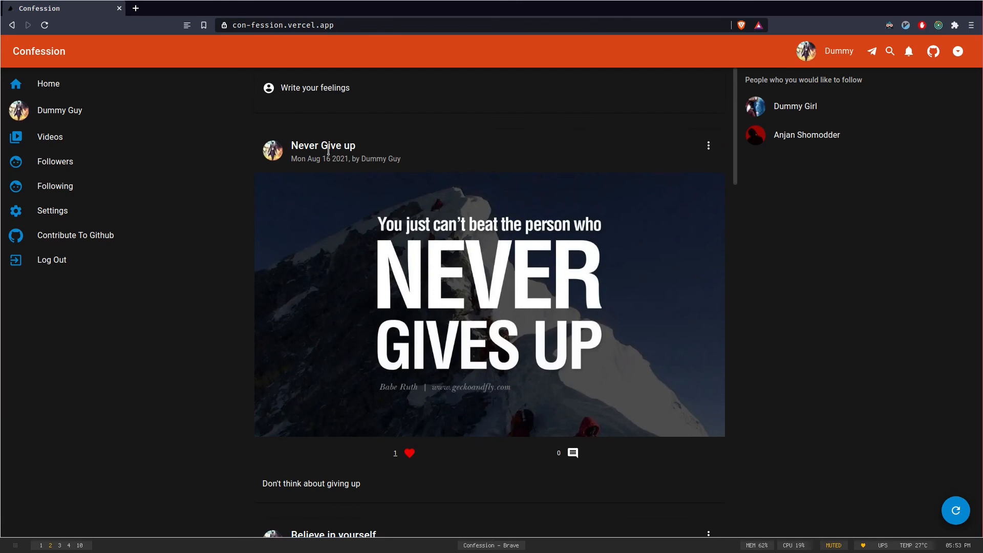
click(282, 25)
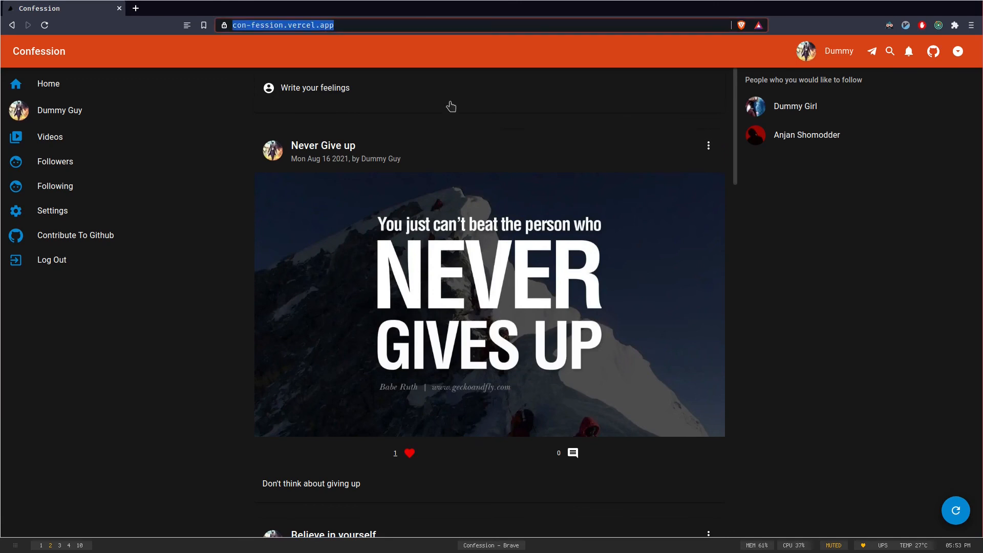
mouse_move(875, 264)
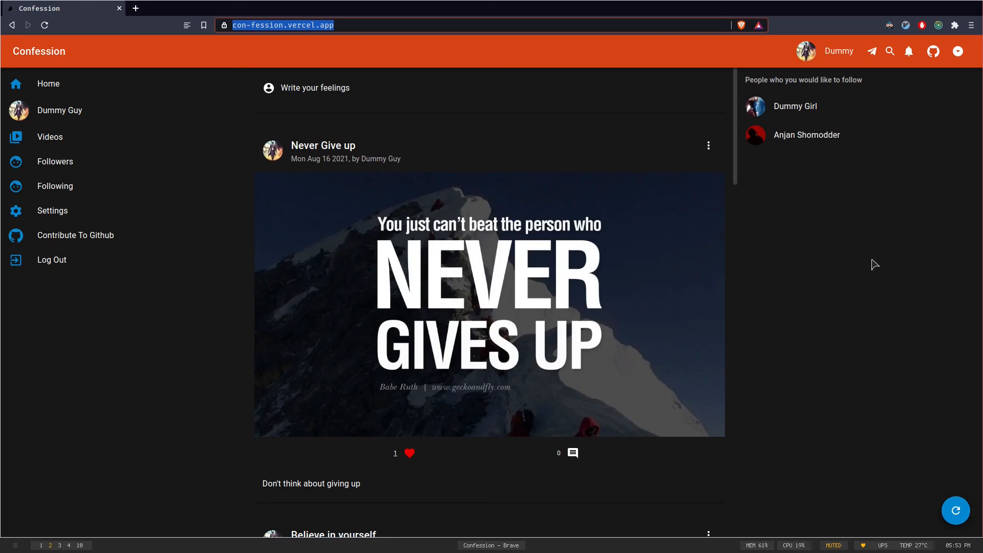
scroll(down, 3)
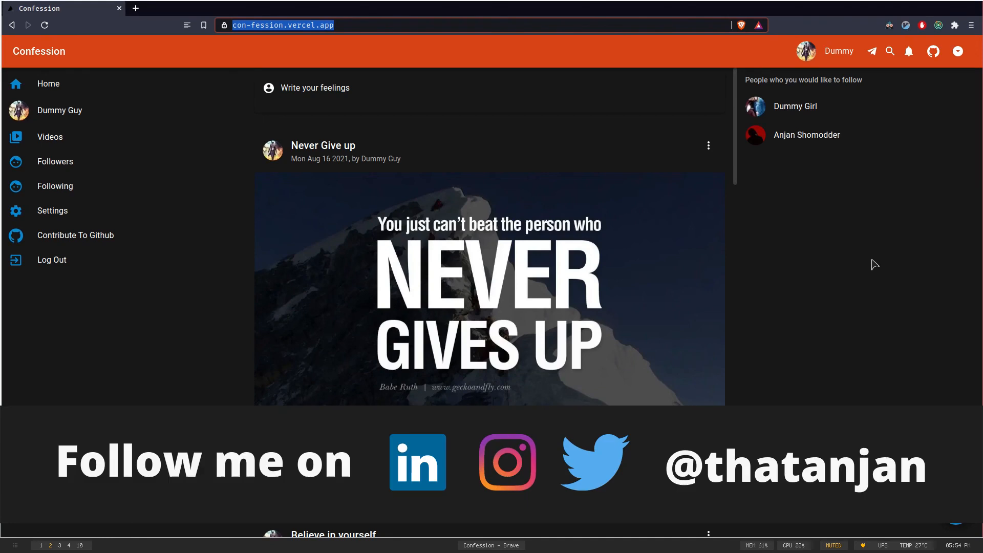